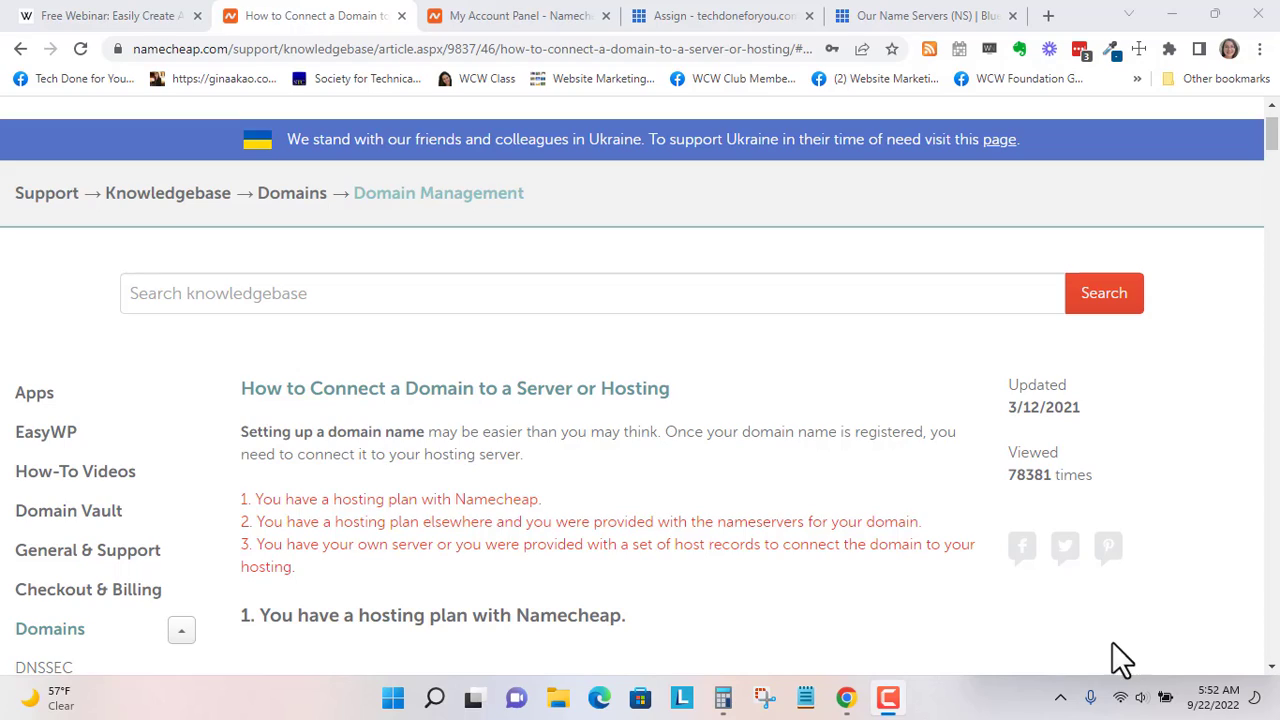
pyautogui.moveTo(775, 660)
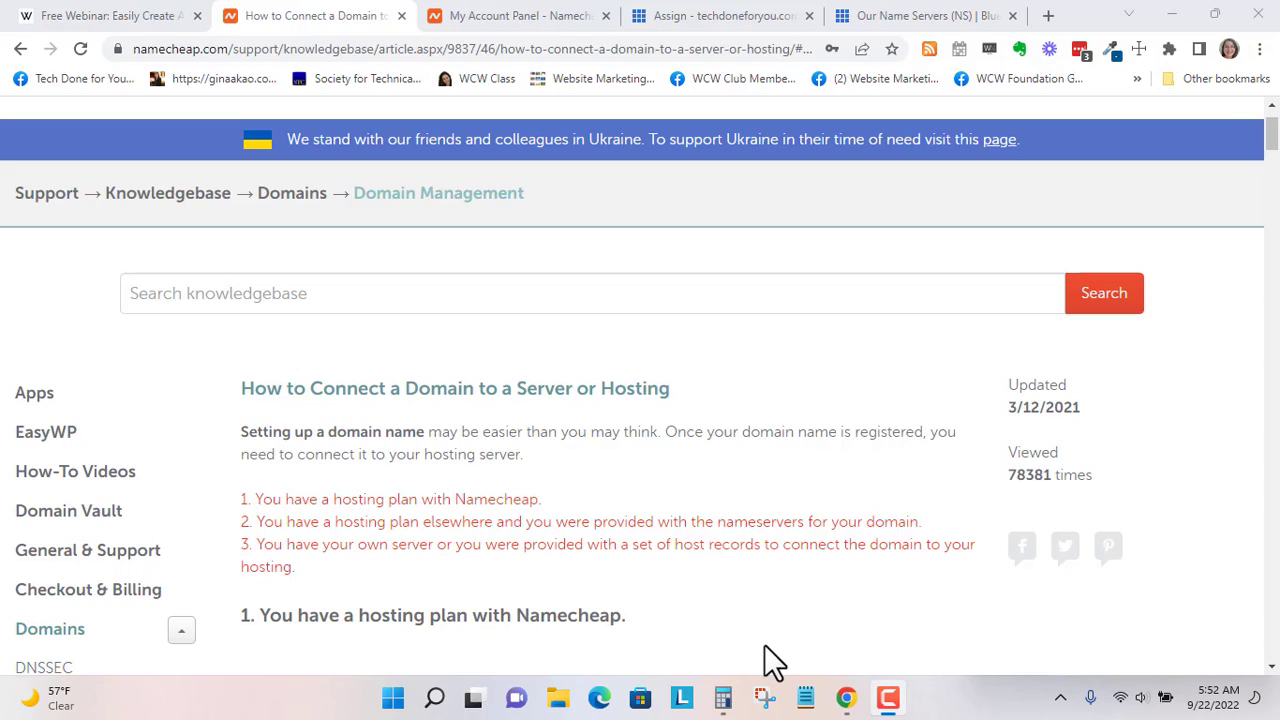
pyautogui.moveTo(700, 510)
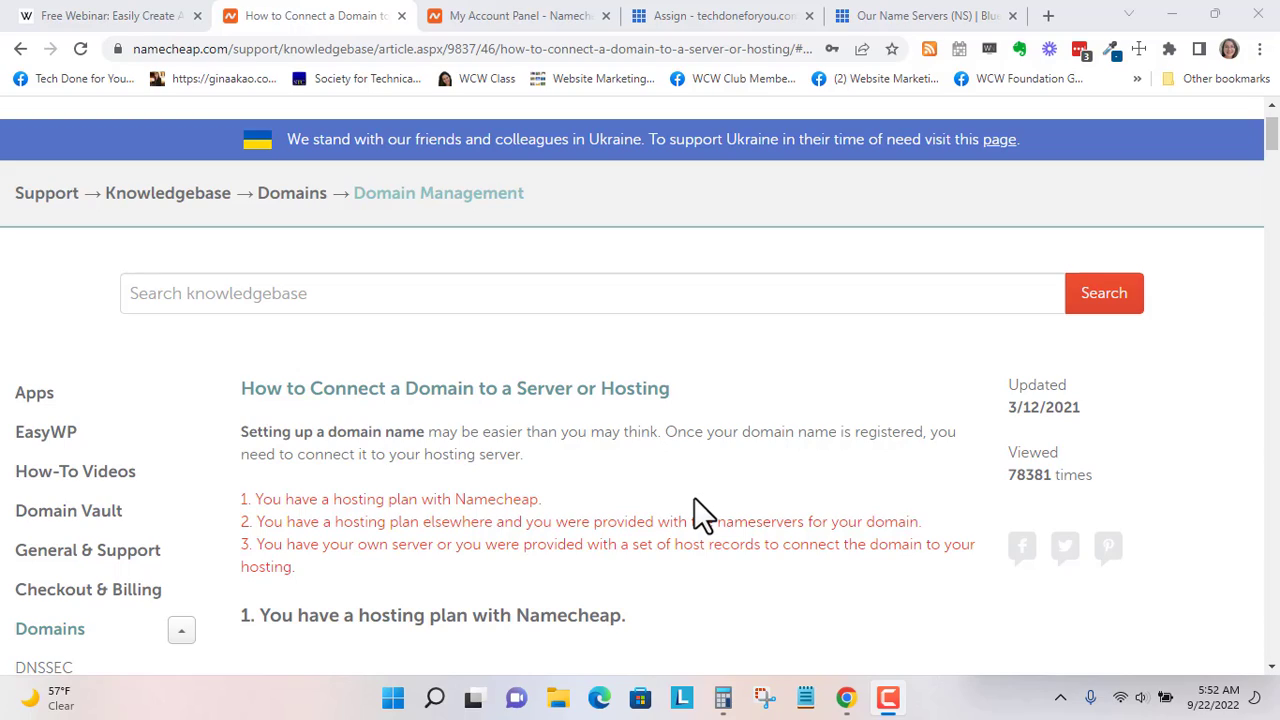
pyautogui.moveTo(700, 510)
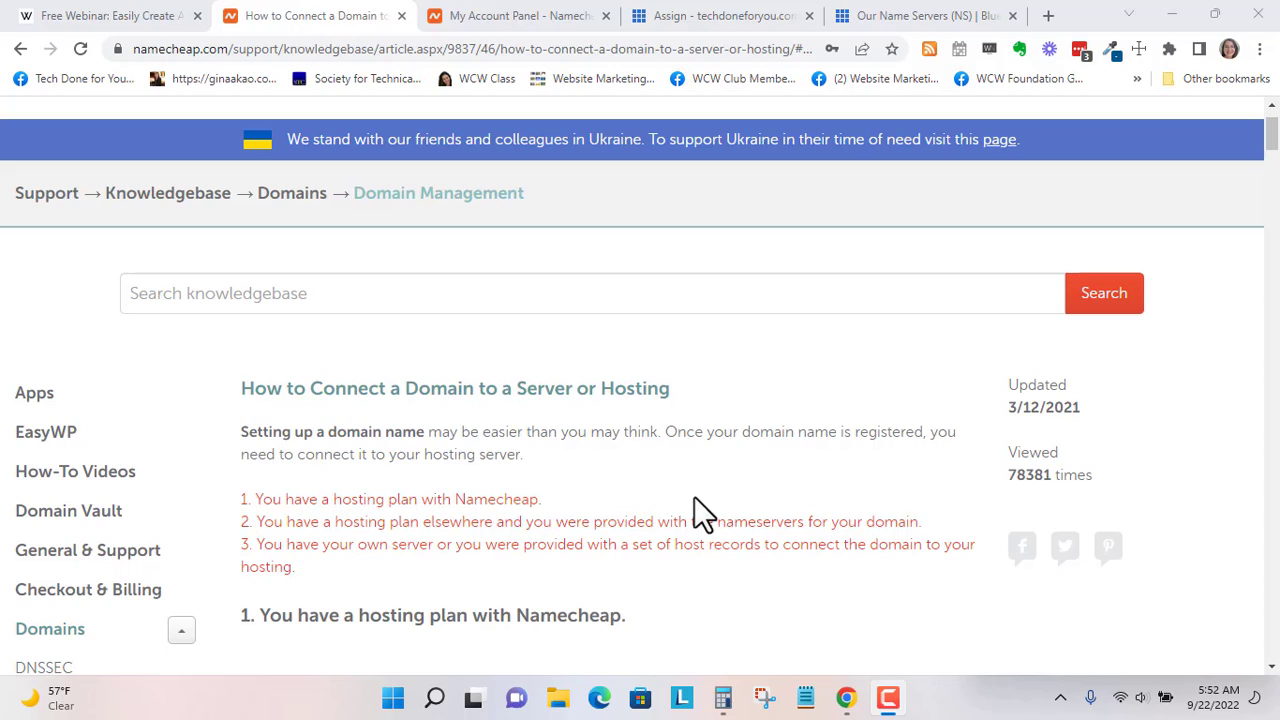
# Step: Review the techcoachgina.com listing on the account dashboard, then return to the connect-a-domain article
pyautogui.click(515, 15)
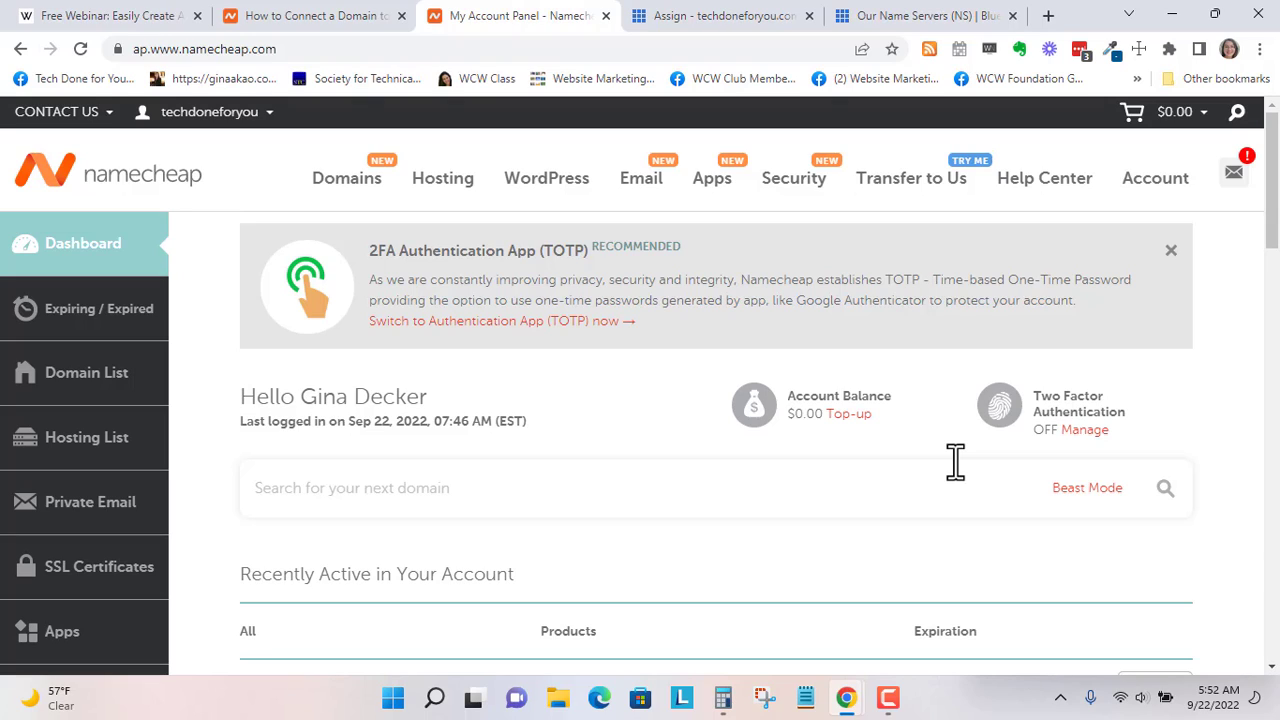
pyautogui.scroll(-3)
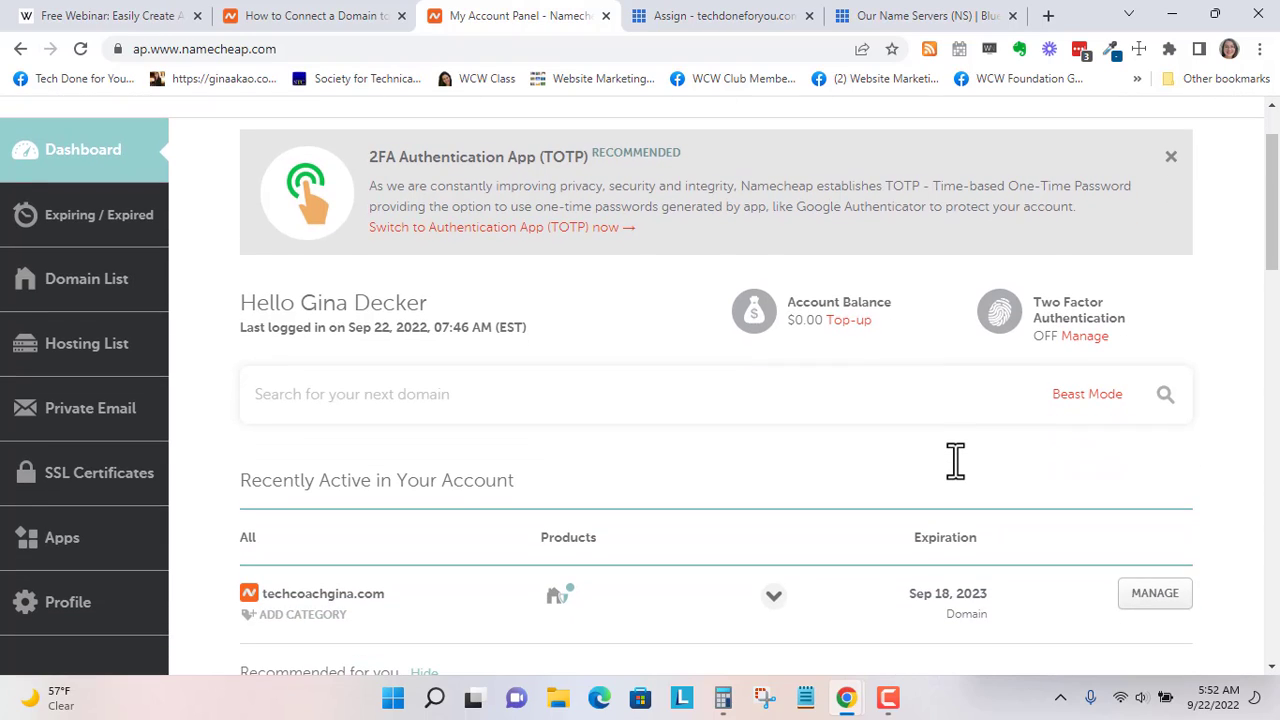
pyautogui.scroll(-3)
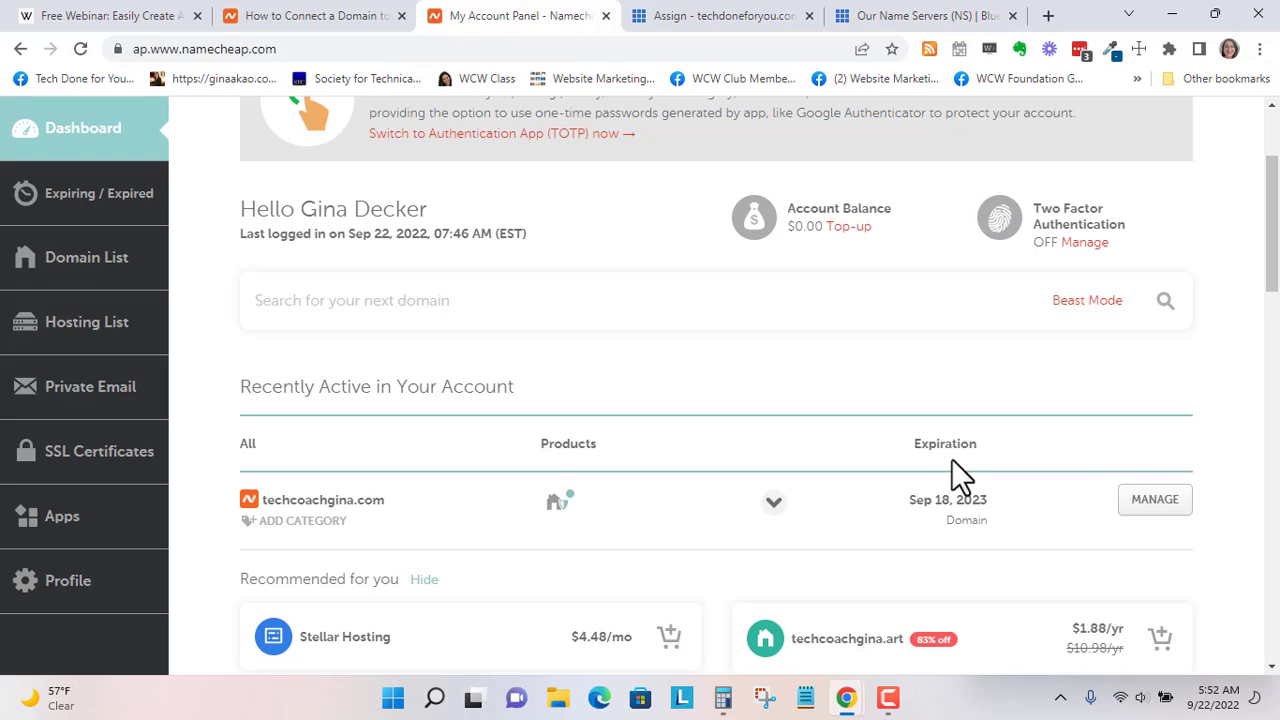
pyautogui.moveTo(513, 413)
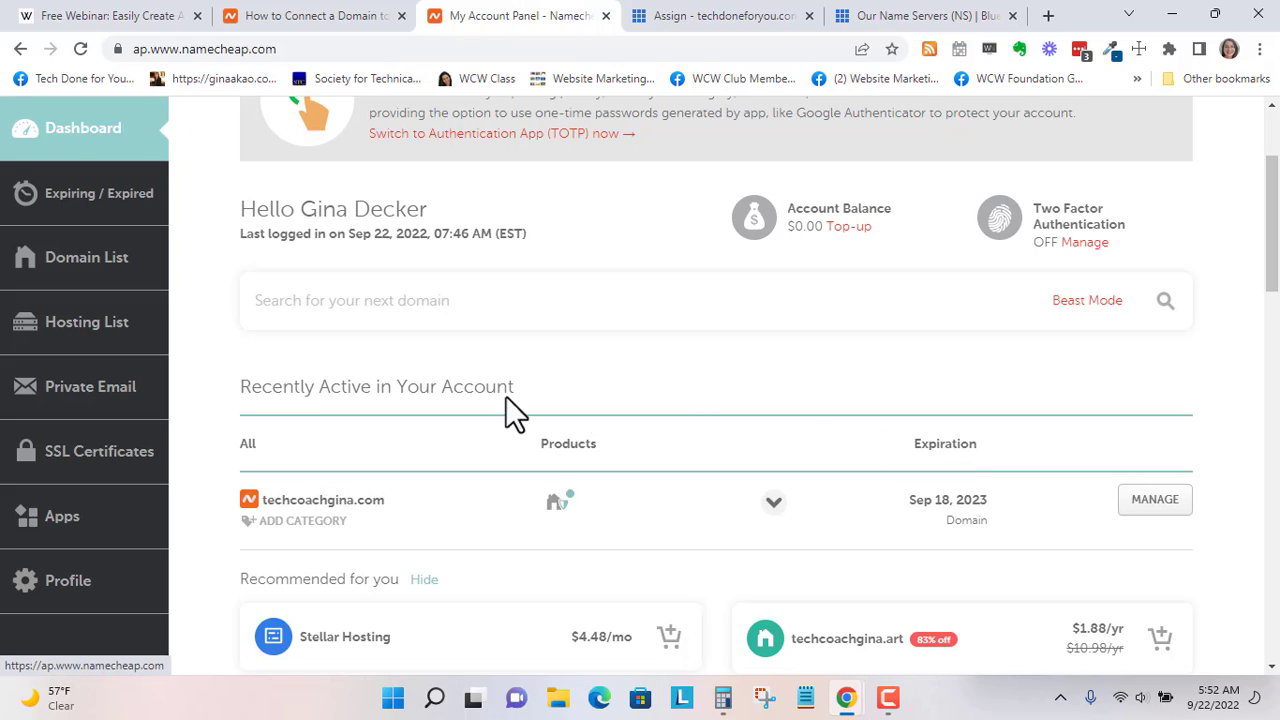
pyautogui.moveTo(385, 565)
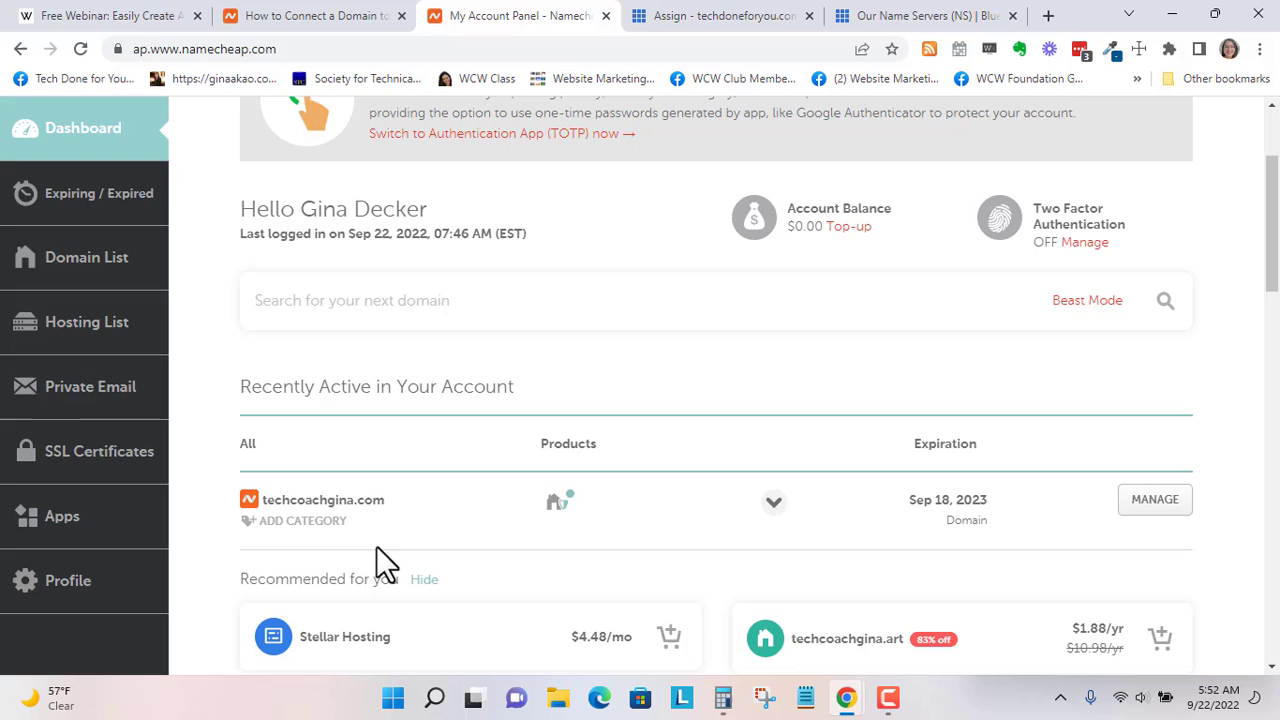
pyautogui.moveTo(475, 347)
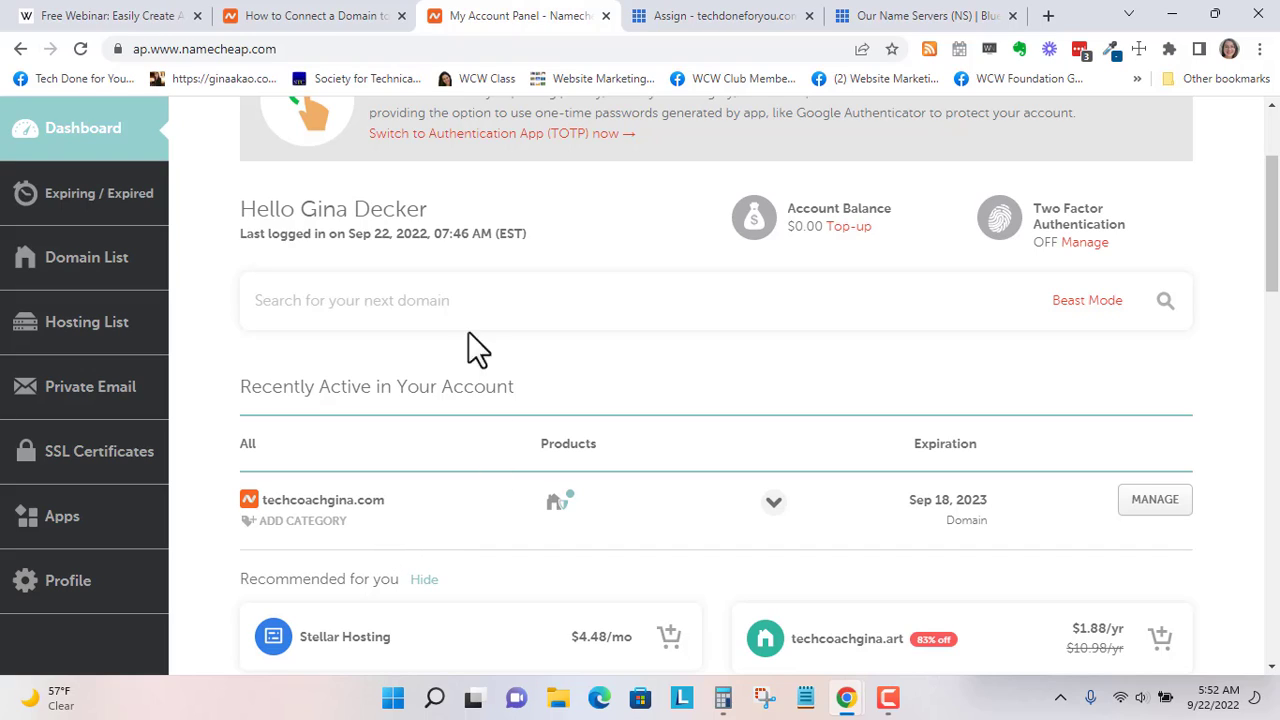
pyautogui.click(310, 15)
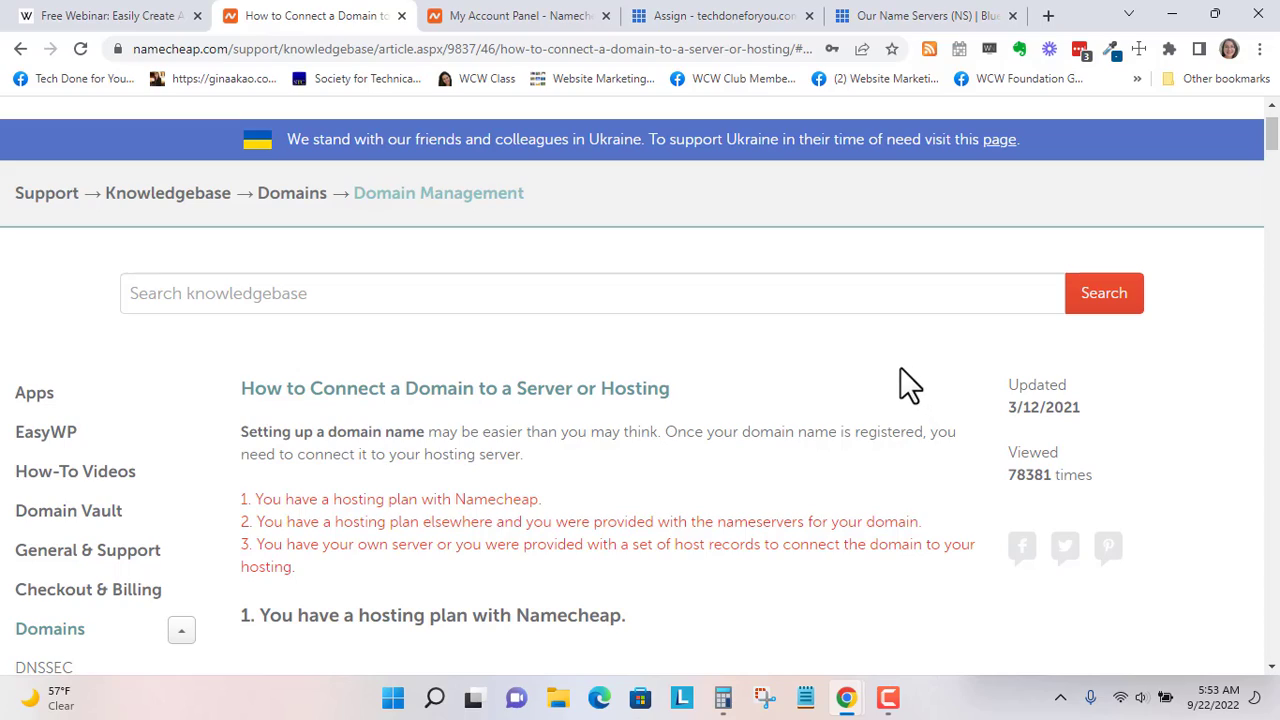
pyautogui.moveTo(690, 270)
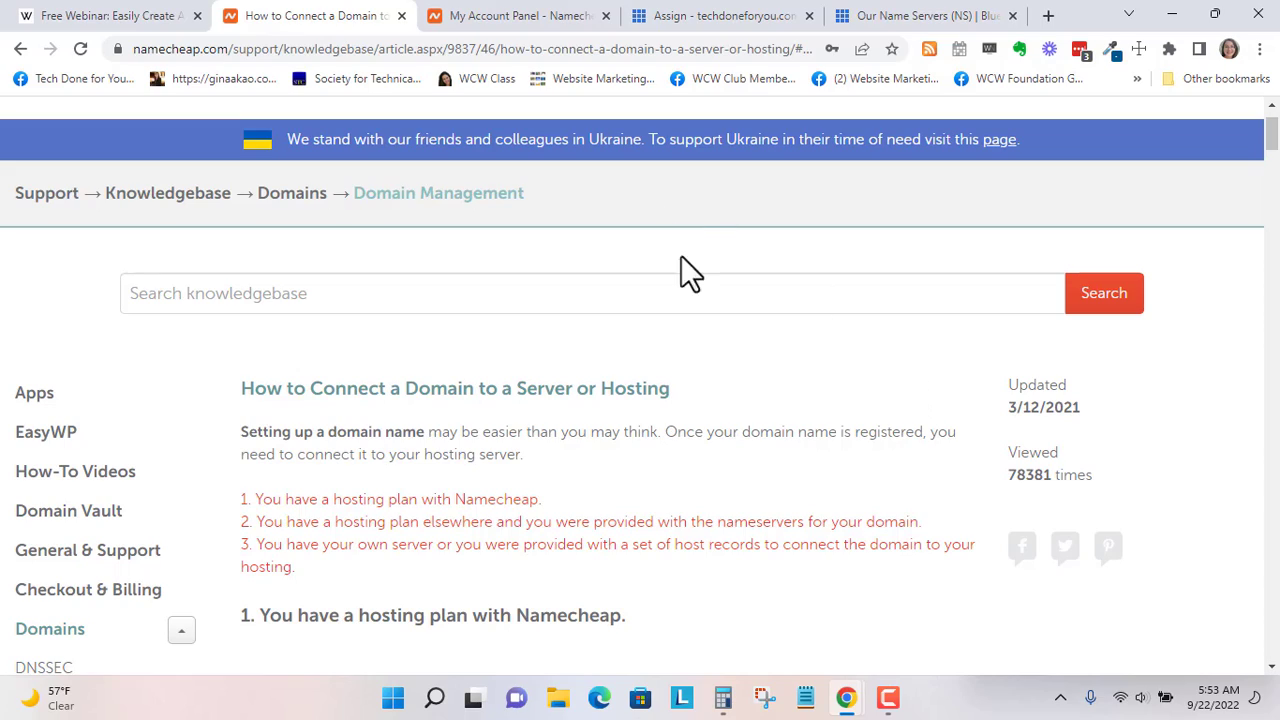
pyautogui.moveTo(320, 16)
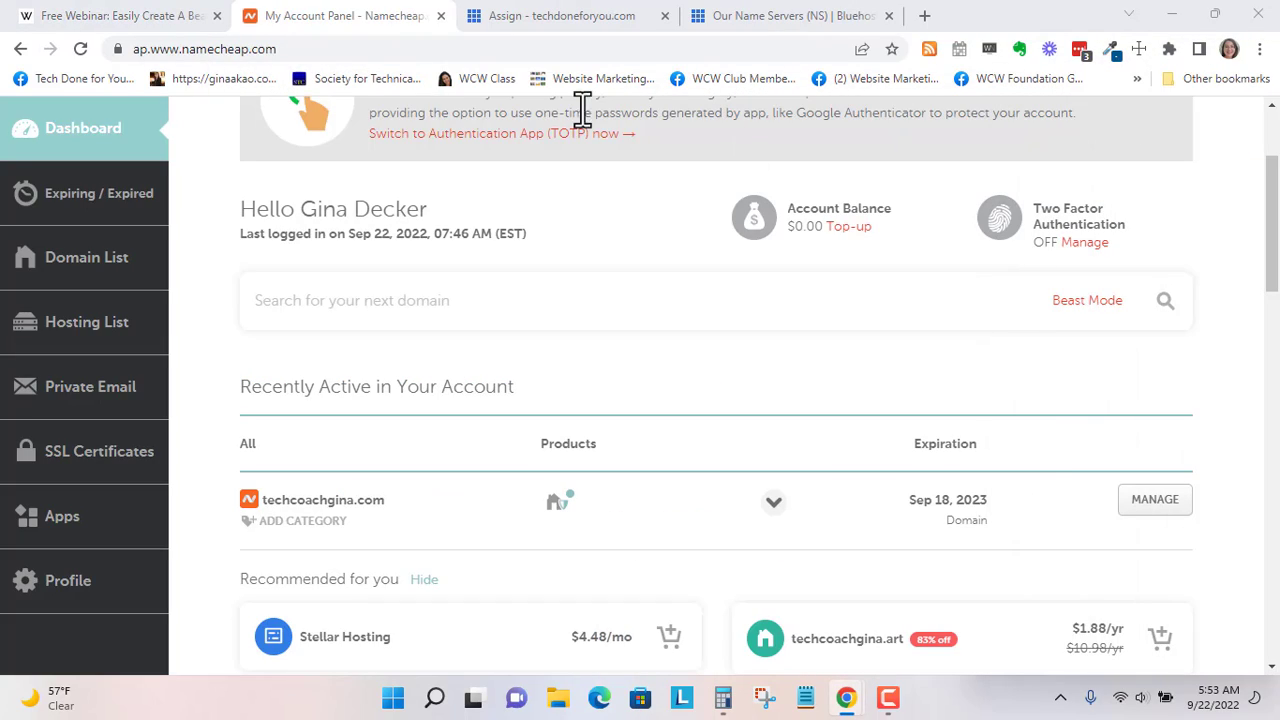
pyautogui.moveTo(318, 500)
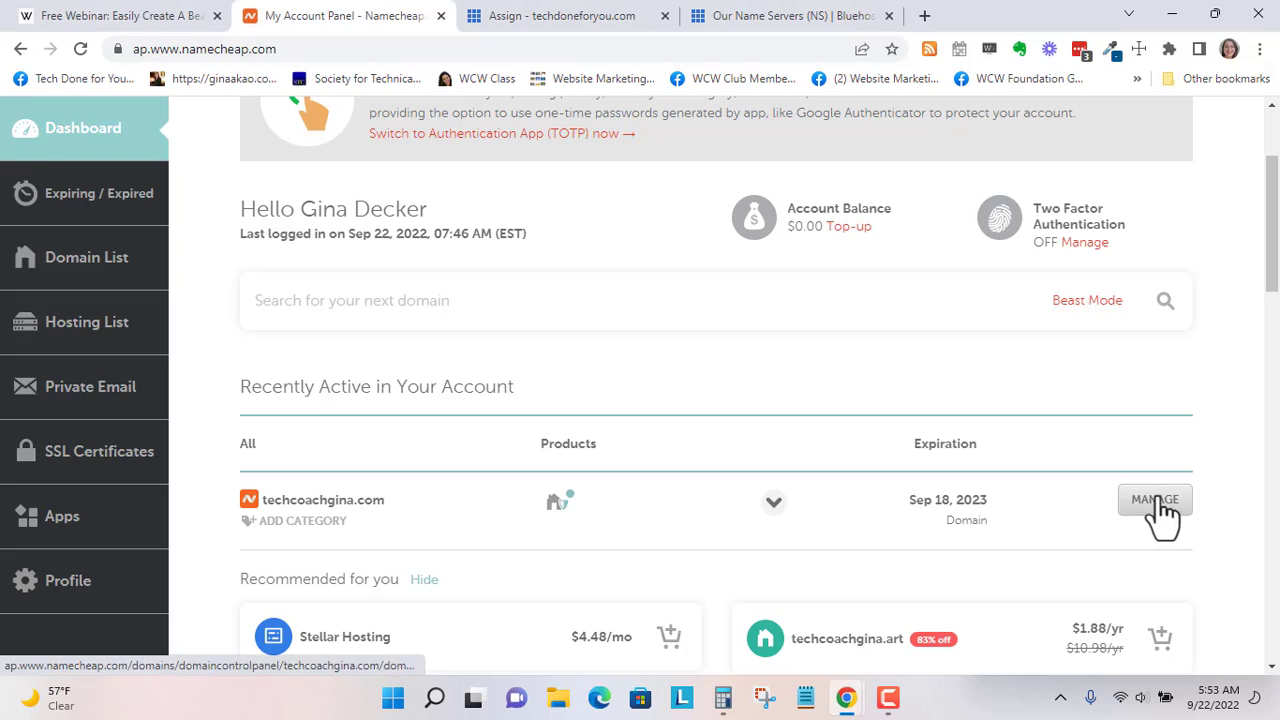
# Step: Open MANAGE for techcoachgina.com and scroll to its BasicDNS nameservers row
pyautogui.click(1154, 499)
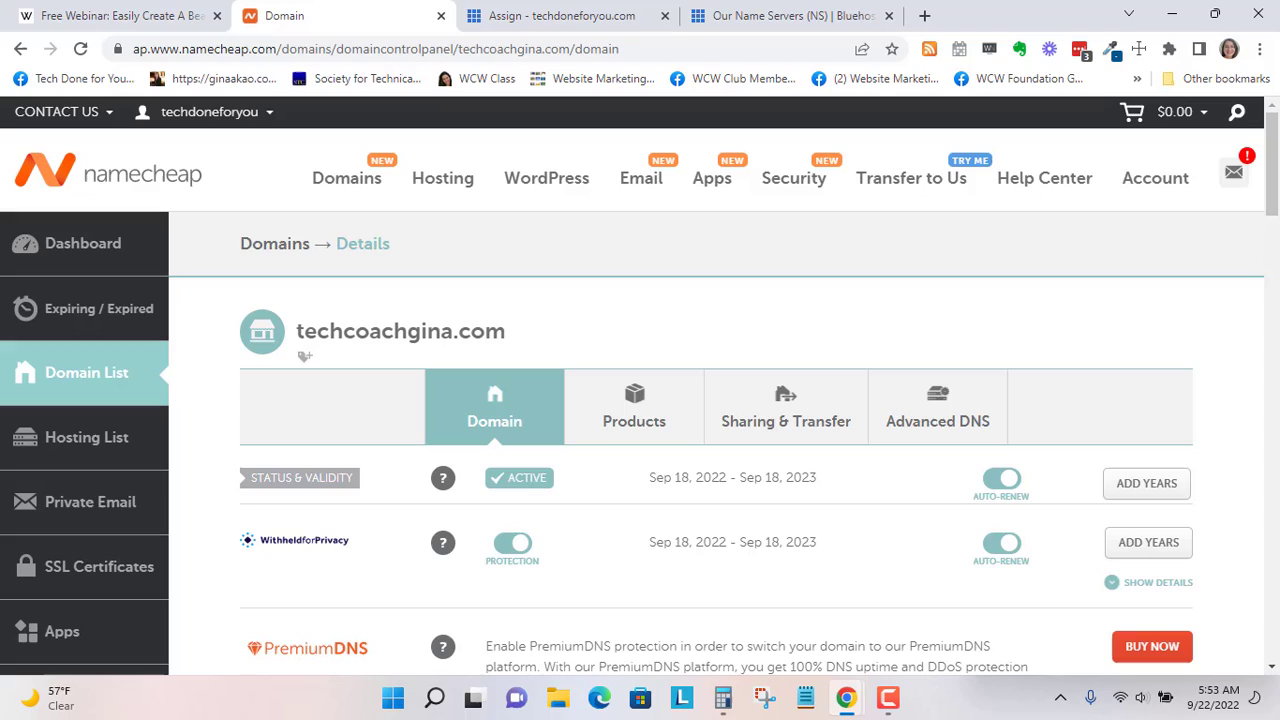
pyautogui.moveTo(637, 477)
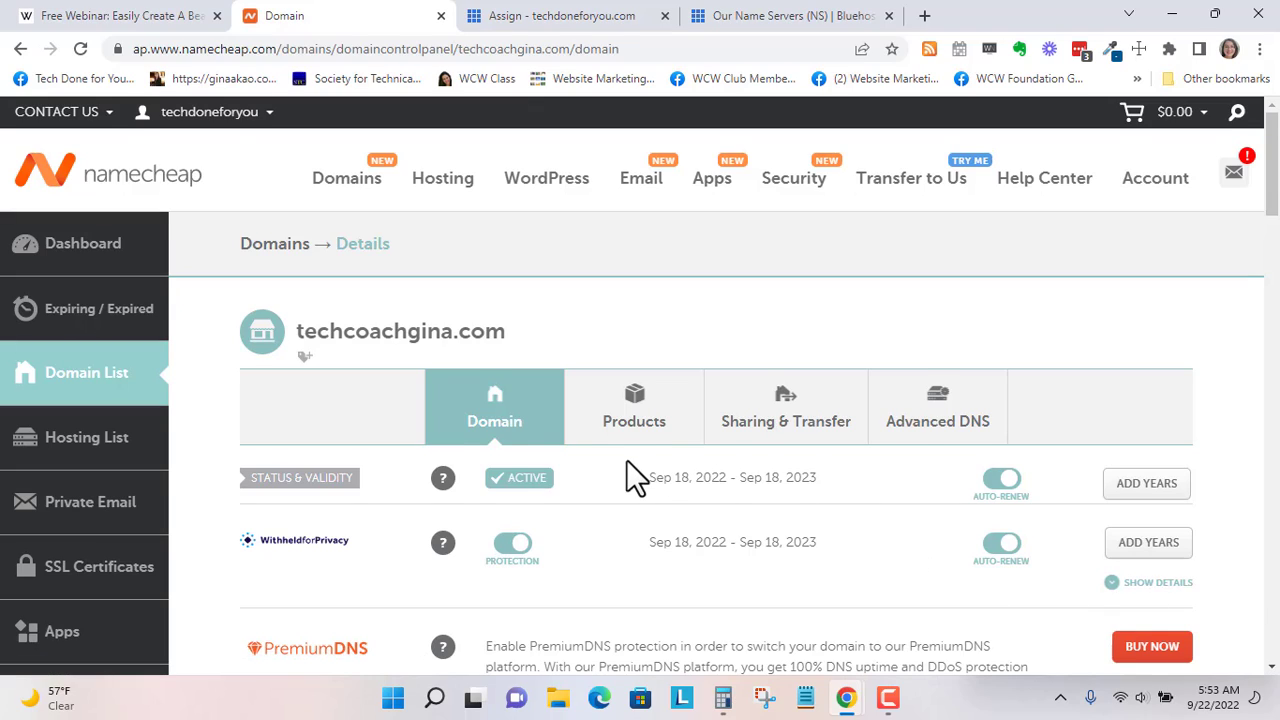
pyautogui.scroll(-3)
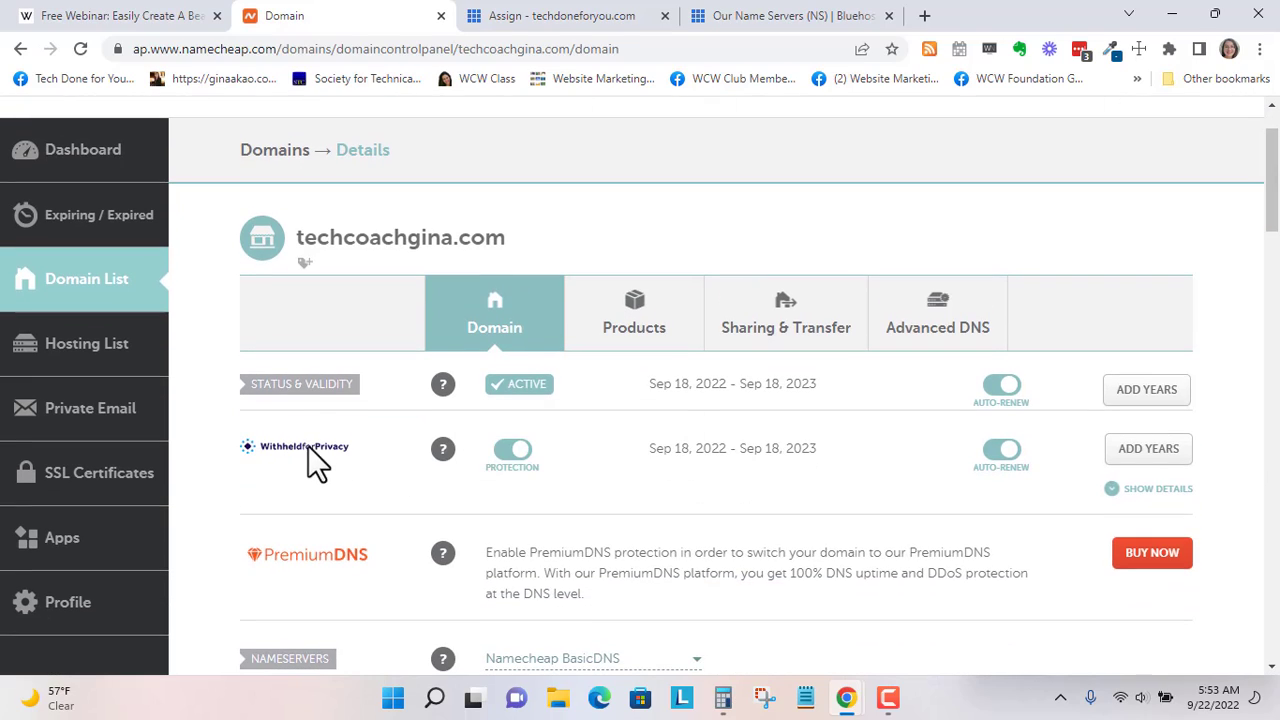
pyautogui.moveTo(915, 525)
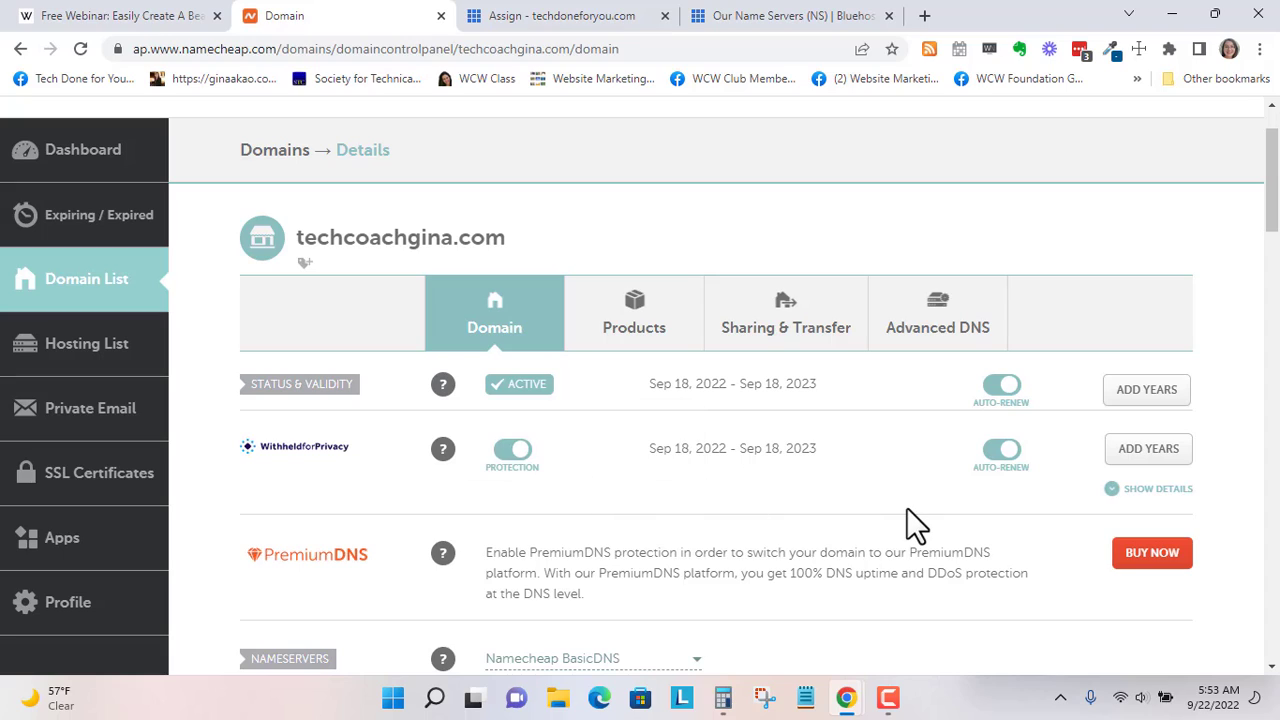
pyautogui.scroll(-3)
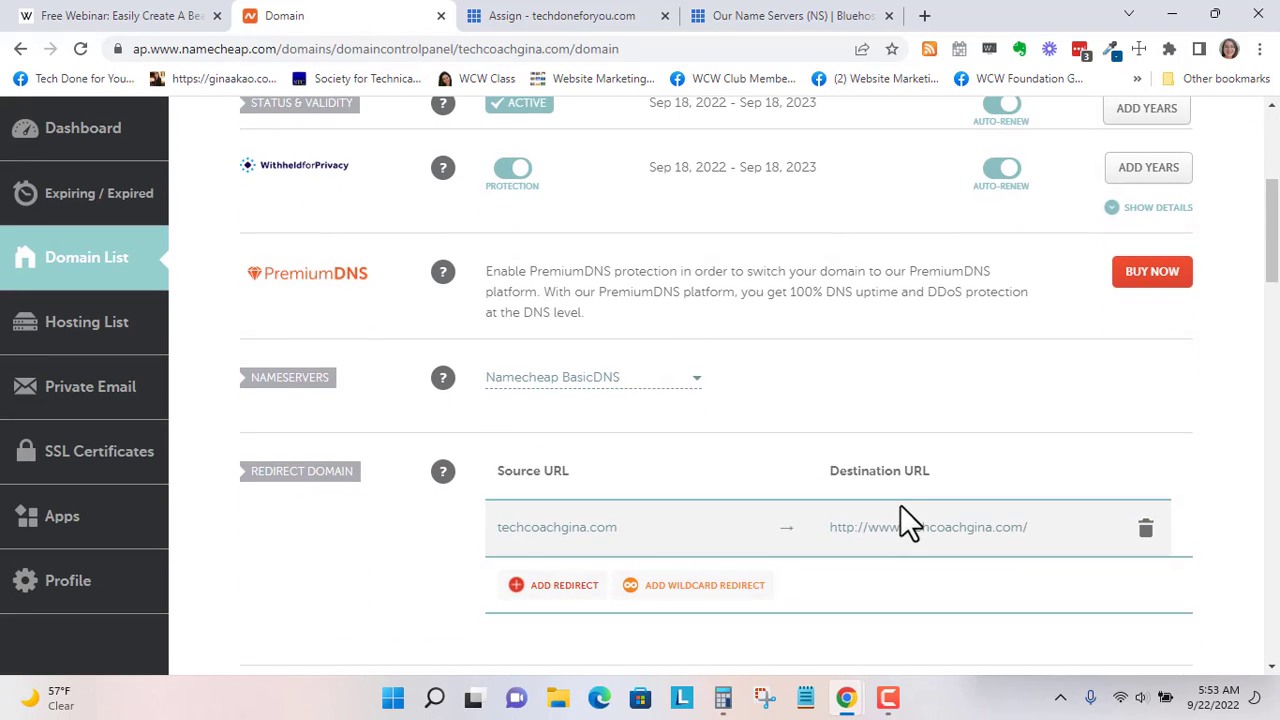
pyautogui.moveTo(630, 405)
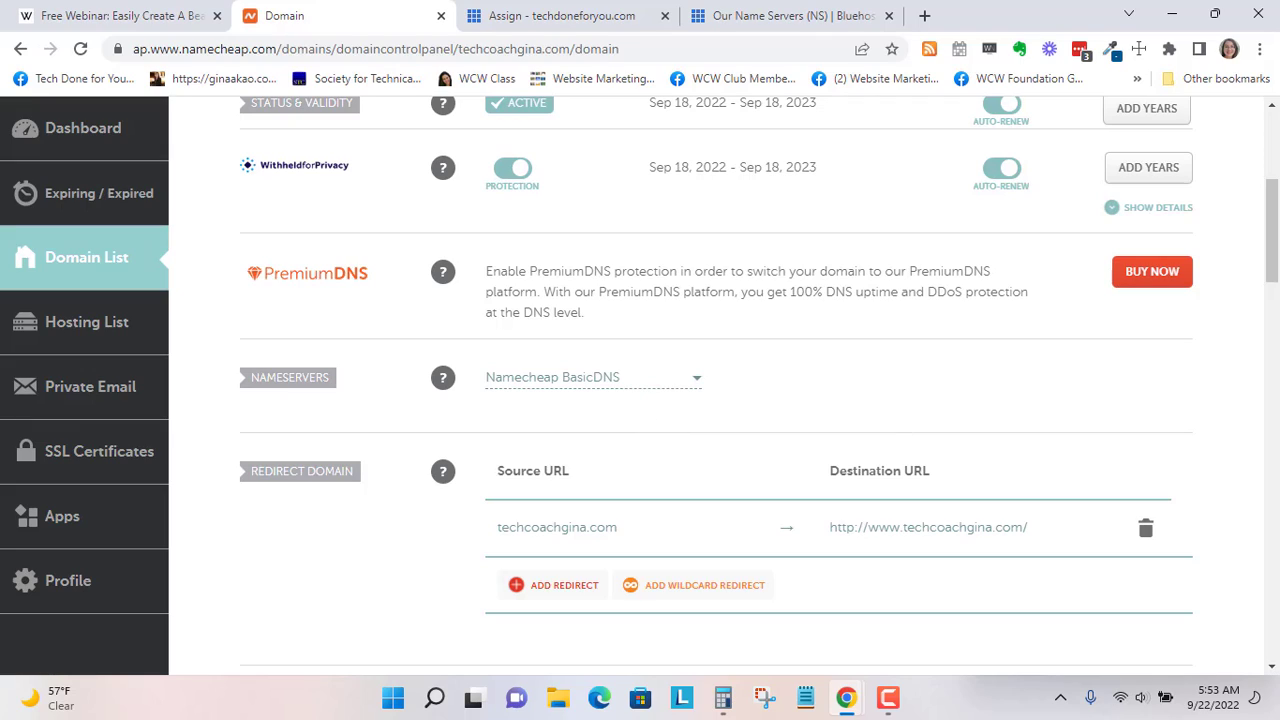
# Step: Choose Custom DNS and enter ns1.bluehost.com and ns2.bluehost.com from the Bluehost help page
pyautogui.click(592, 377)
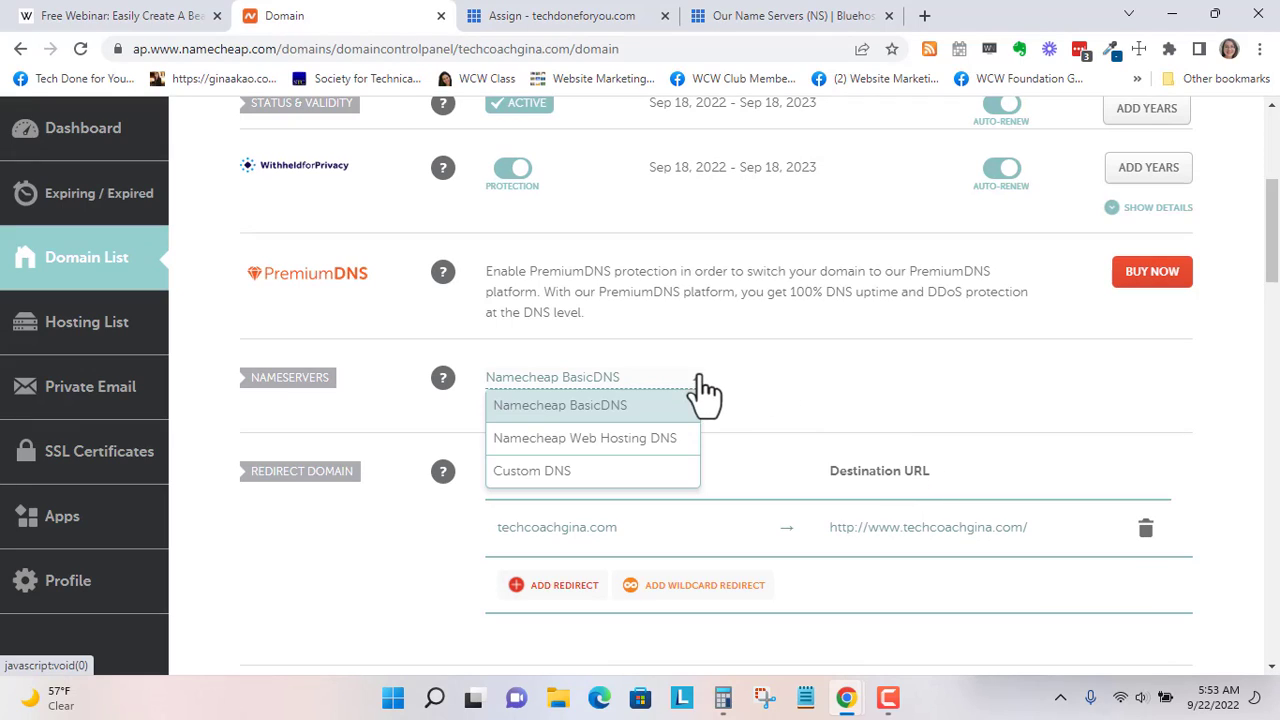
pyautogui.click(531, 470)
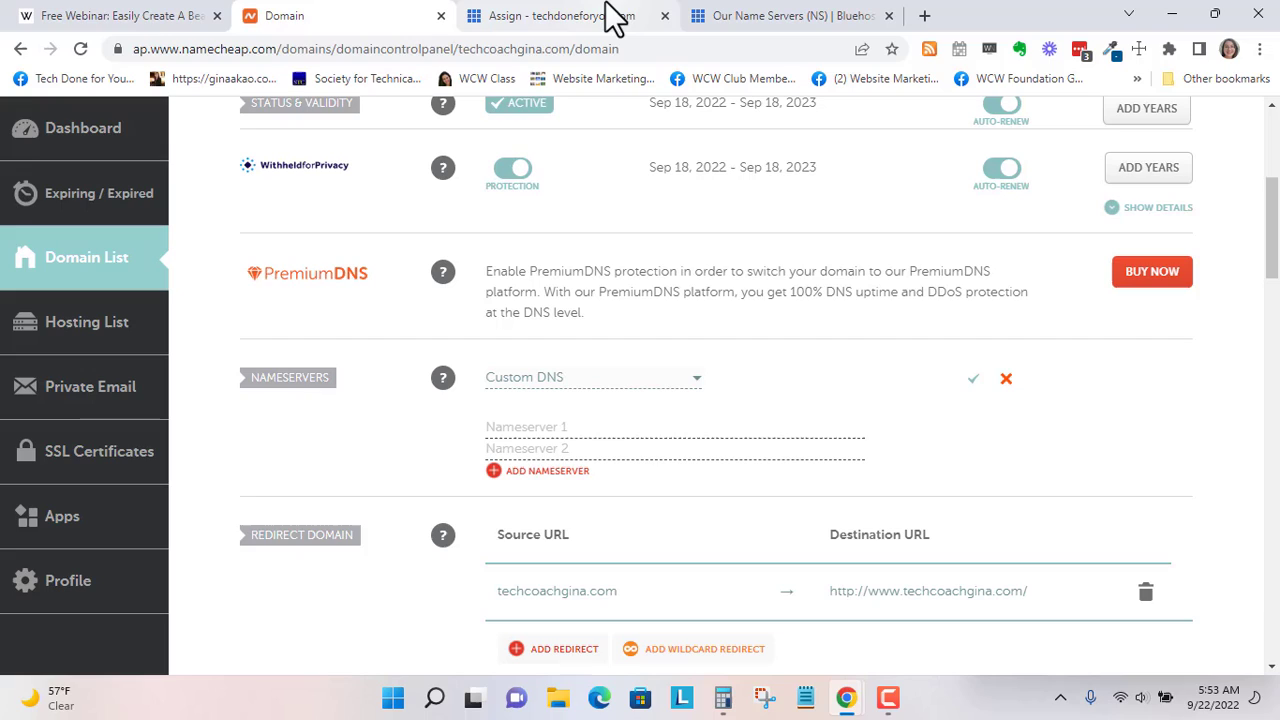
pyautogui.click(790, 16)
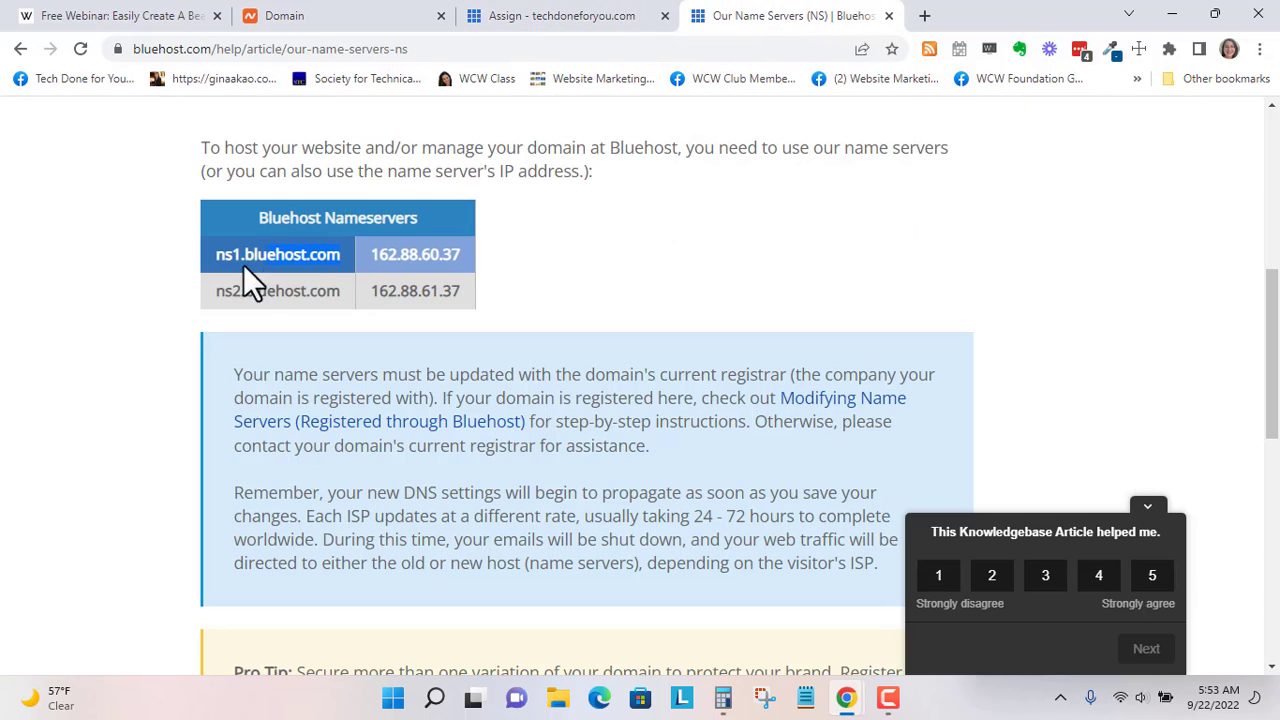
pyautogui.doubleClick(250, 254)
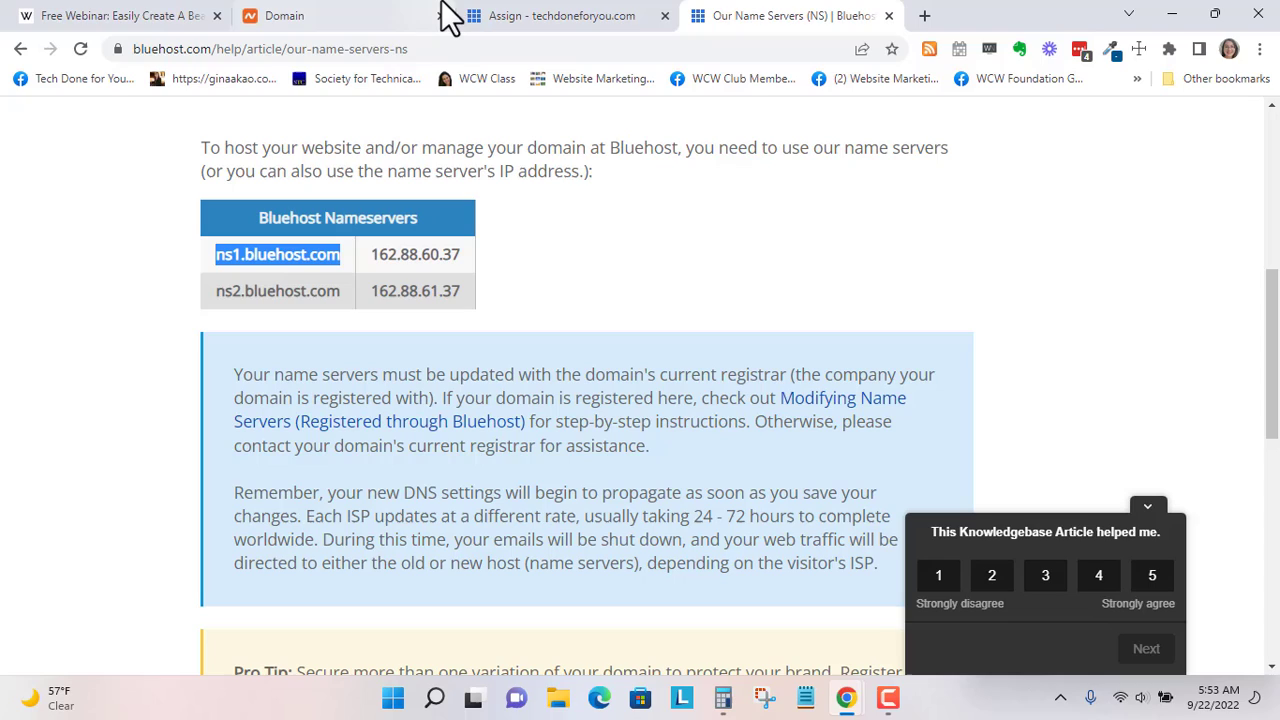
pyautogui.click(280, 15)
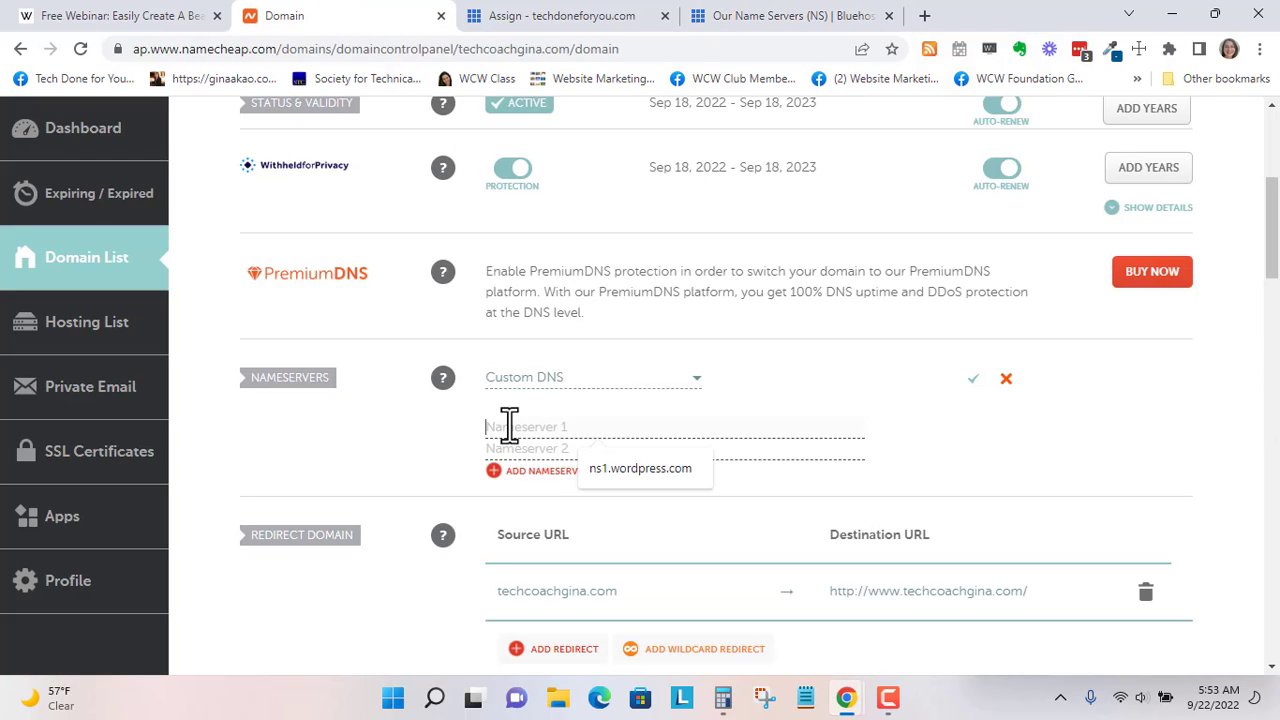
pyautogui.write('ns1.bluehost.com')
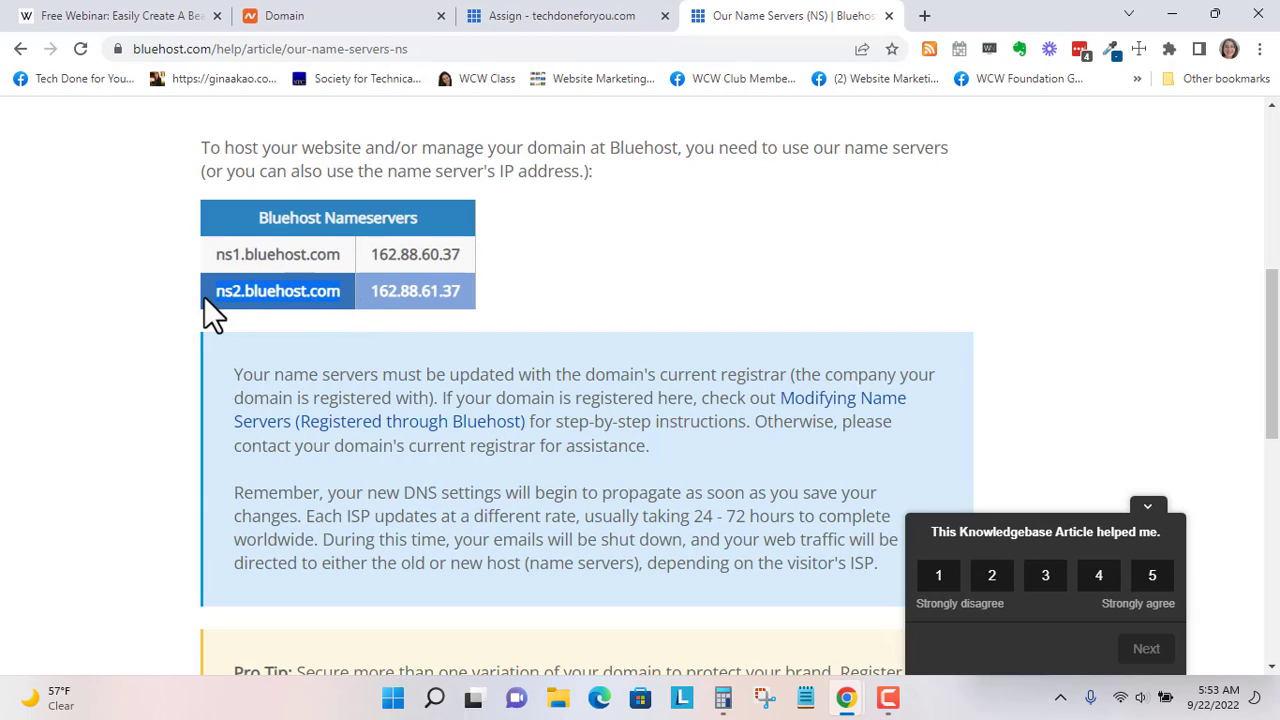
pyautogui.moveTo(260, 290)
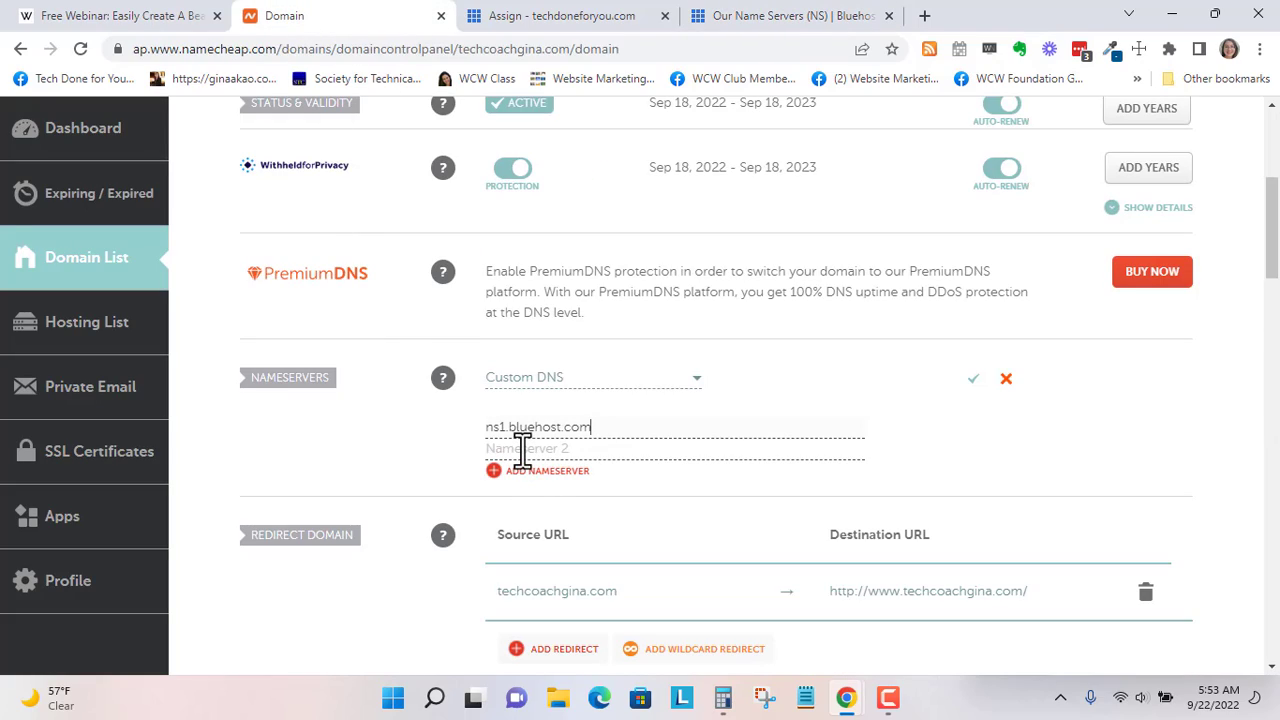
pyautogui.write('ns2.bluehost.com')
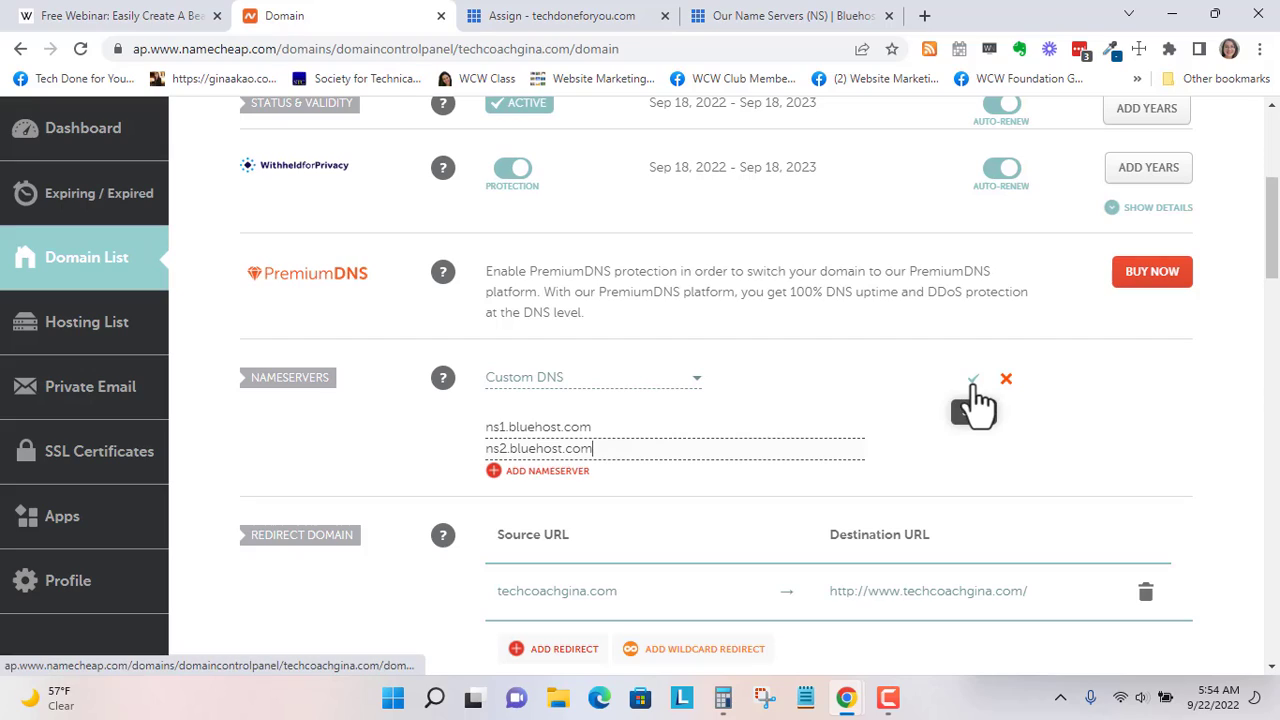
# Step: Save the Bluehost nameservers and dismiss the 48-hour DNS update notice
pyautogui.click(972, 378)
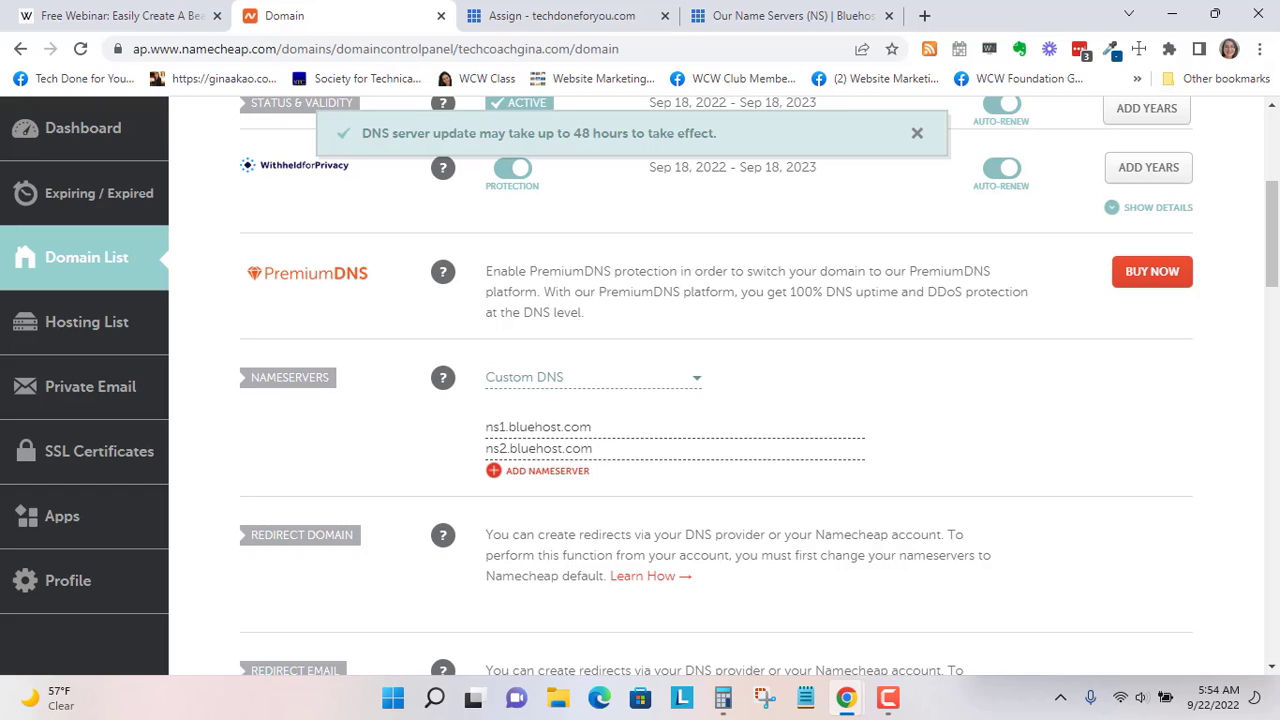
pyautogui.click(916, 132)
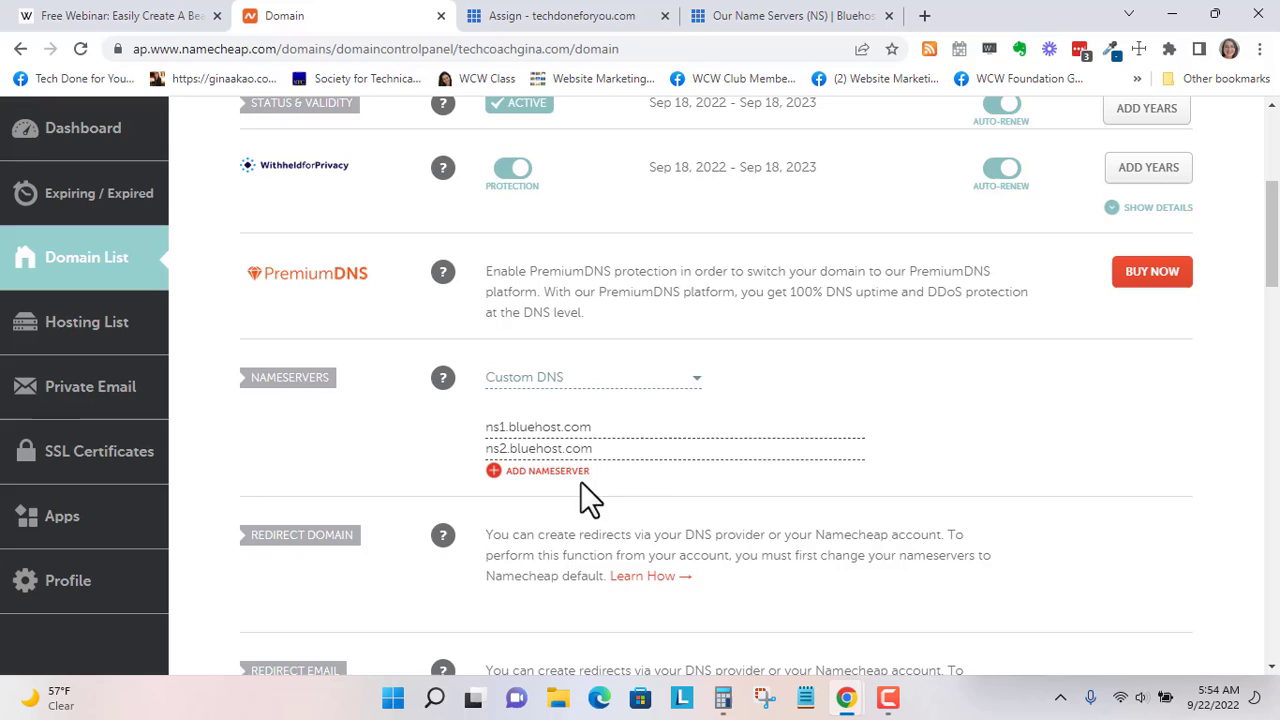
pyautogui.scroll(-3)
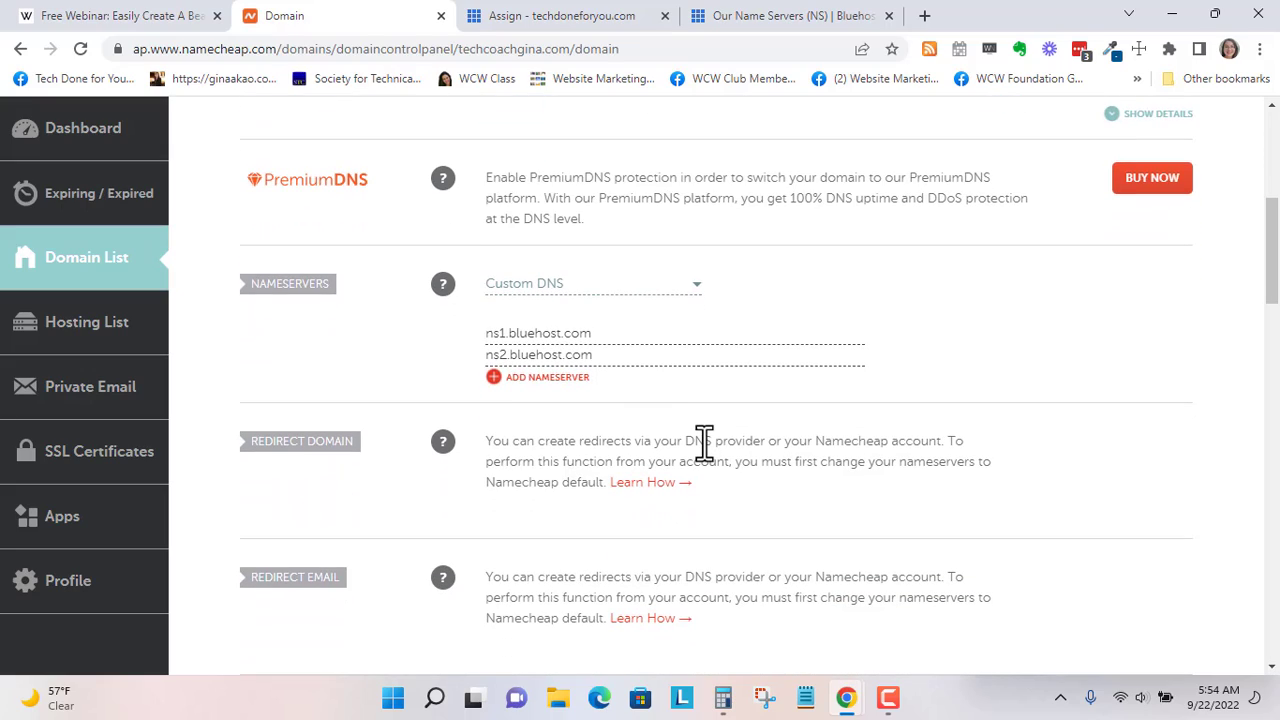
pyautogui.moveTo(700, 448)
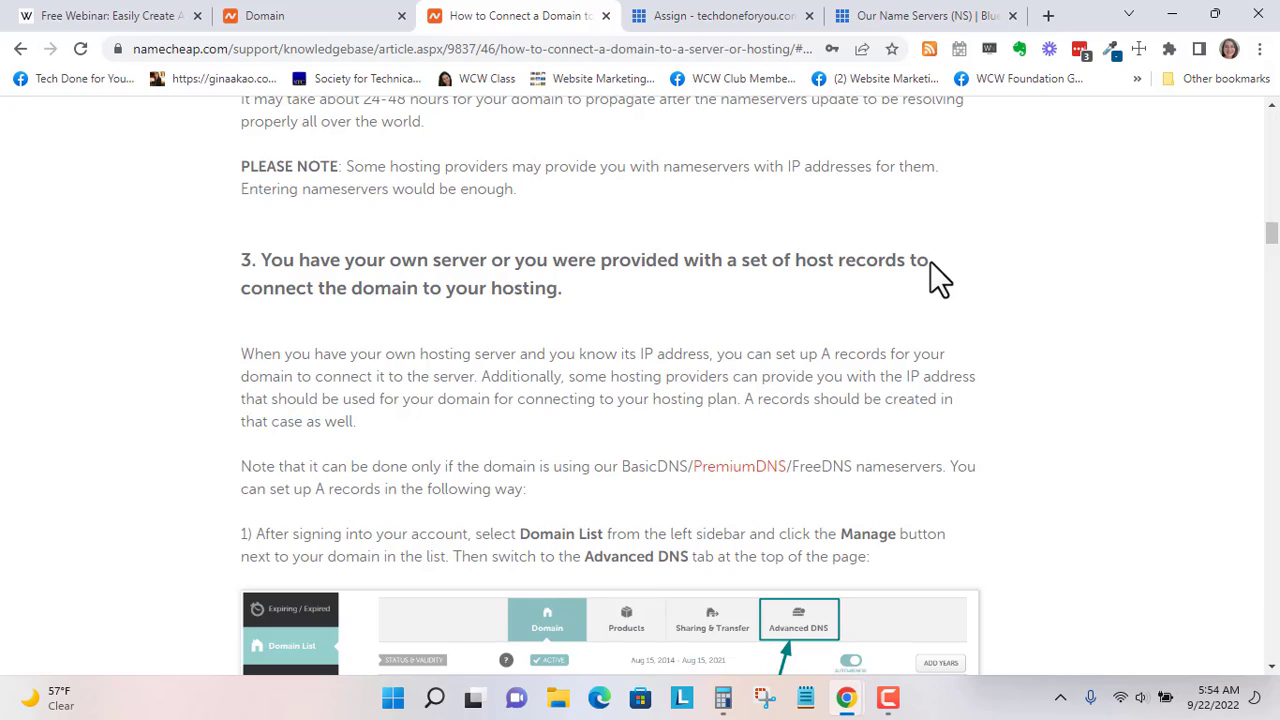
pyautogui.moveTo(853, 308)
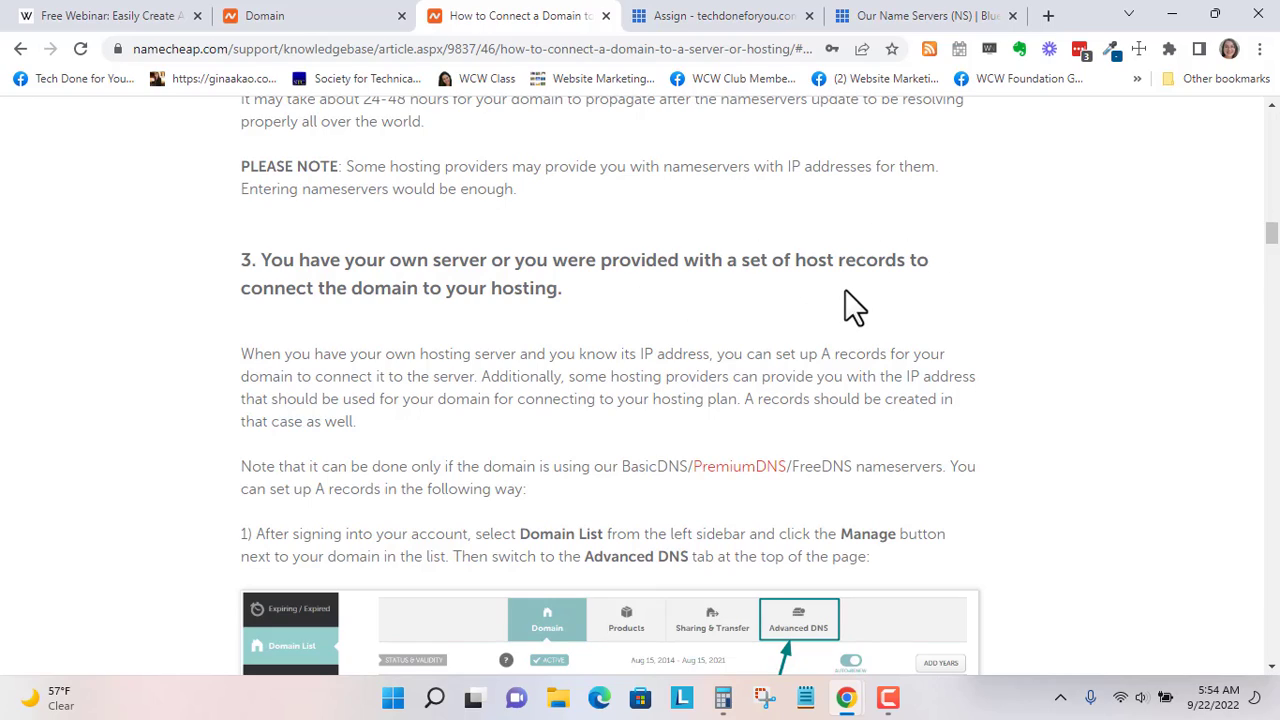
# Step: Scroll through section 3 on creating A records, covering TTL, saving, and CNAME records
pyautogui.scroll(-3)
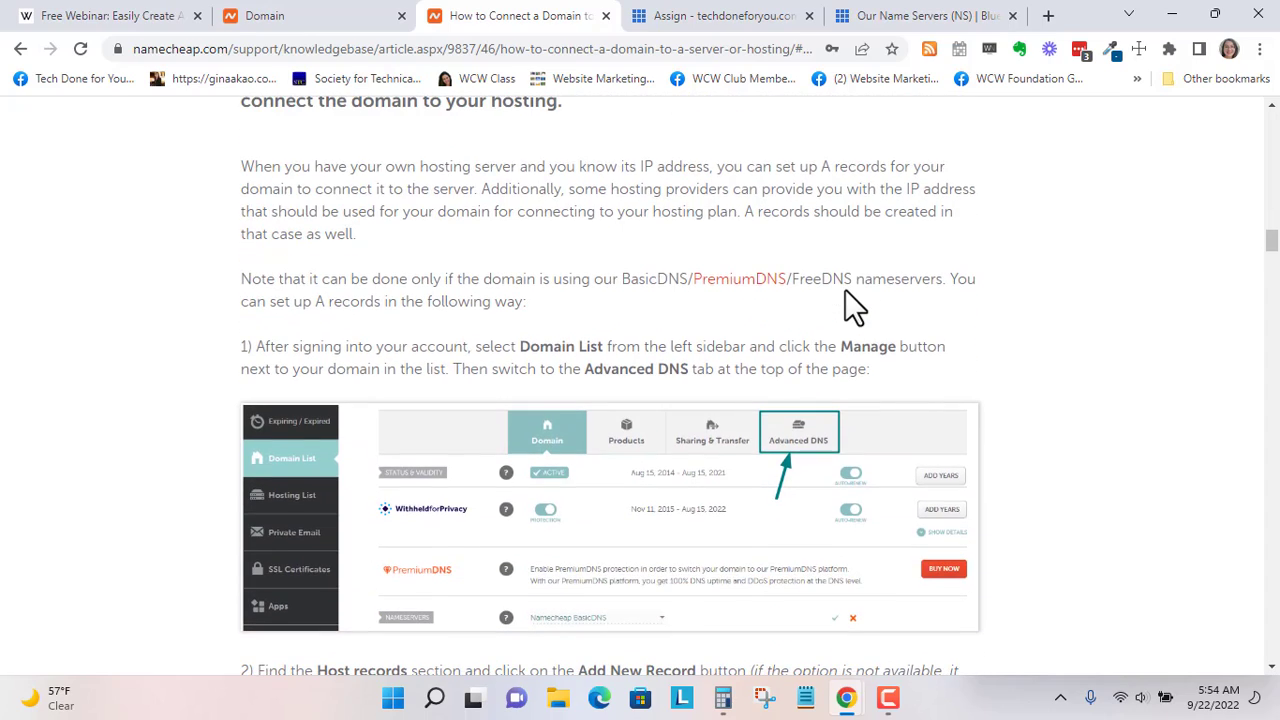
pyautogui.scroll(-3)
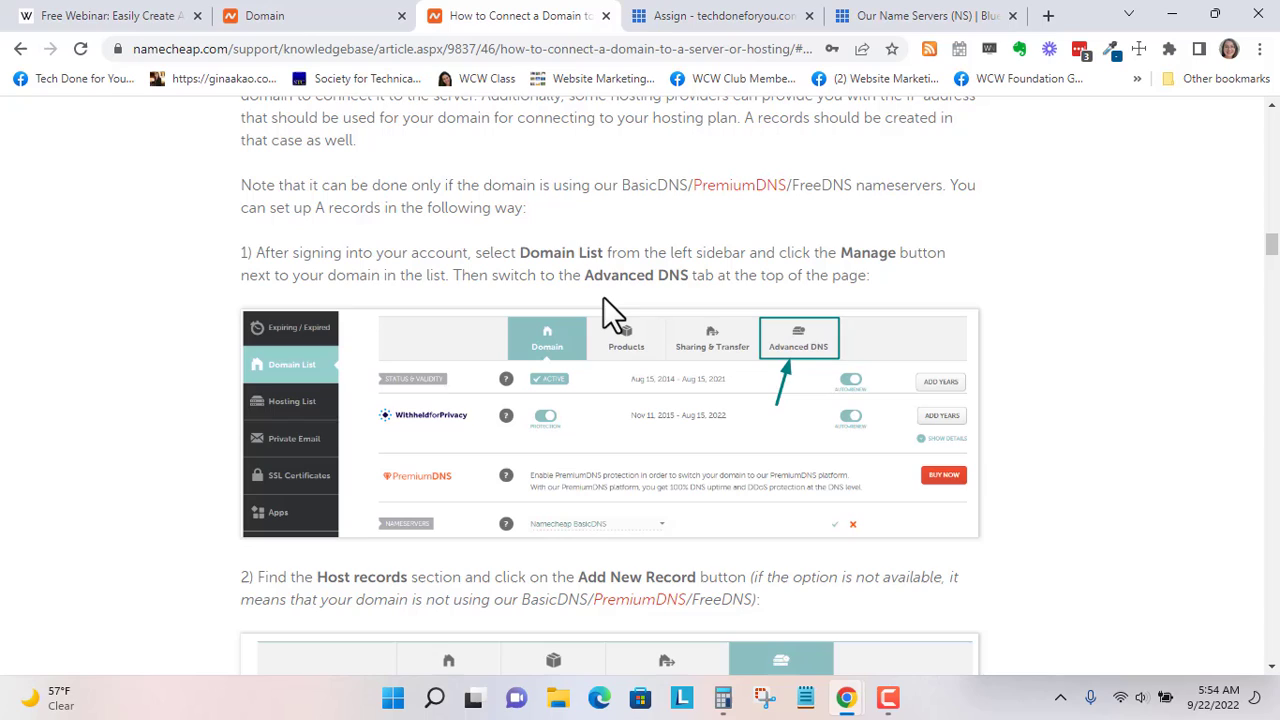
pyautogui.scroll(-3)
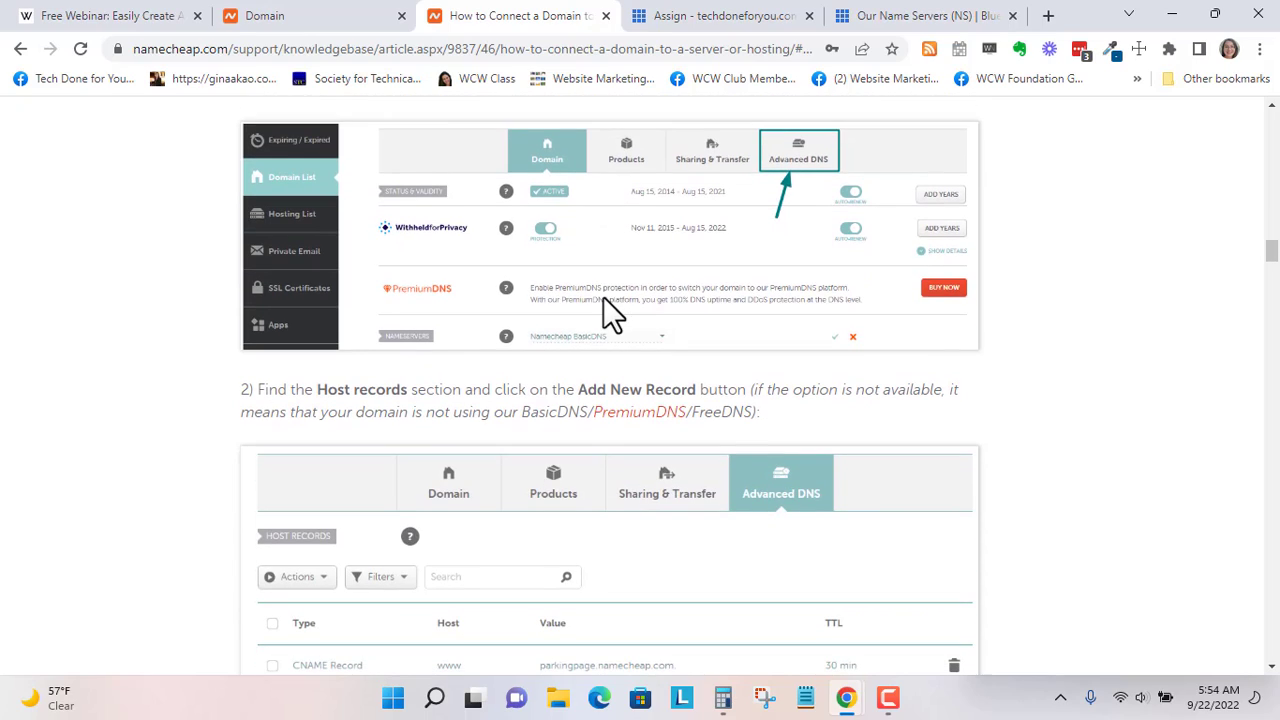
pyautogui.scroll(-3)
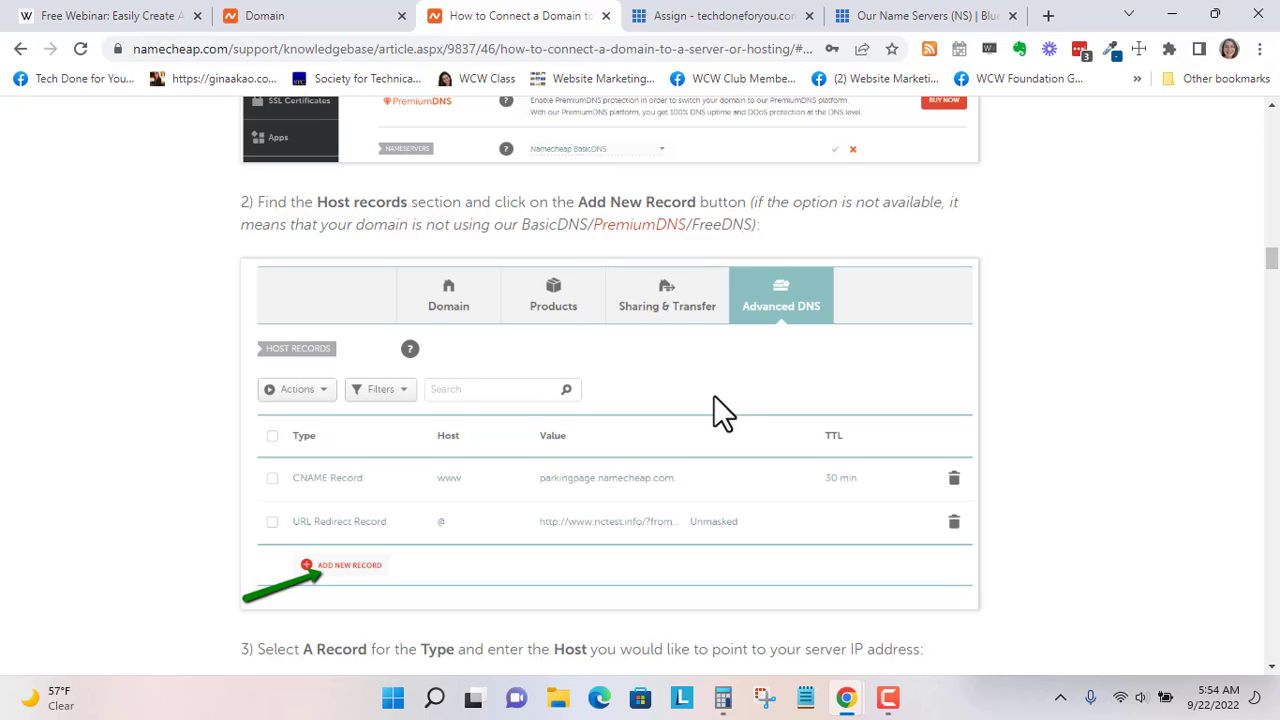
pyautogui.scroll(-3)
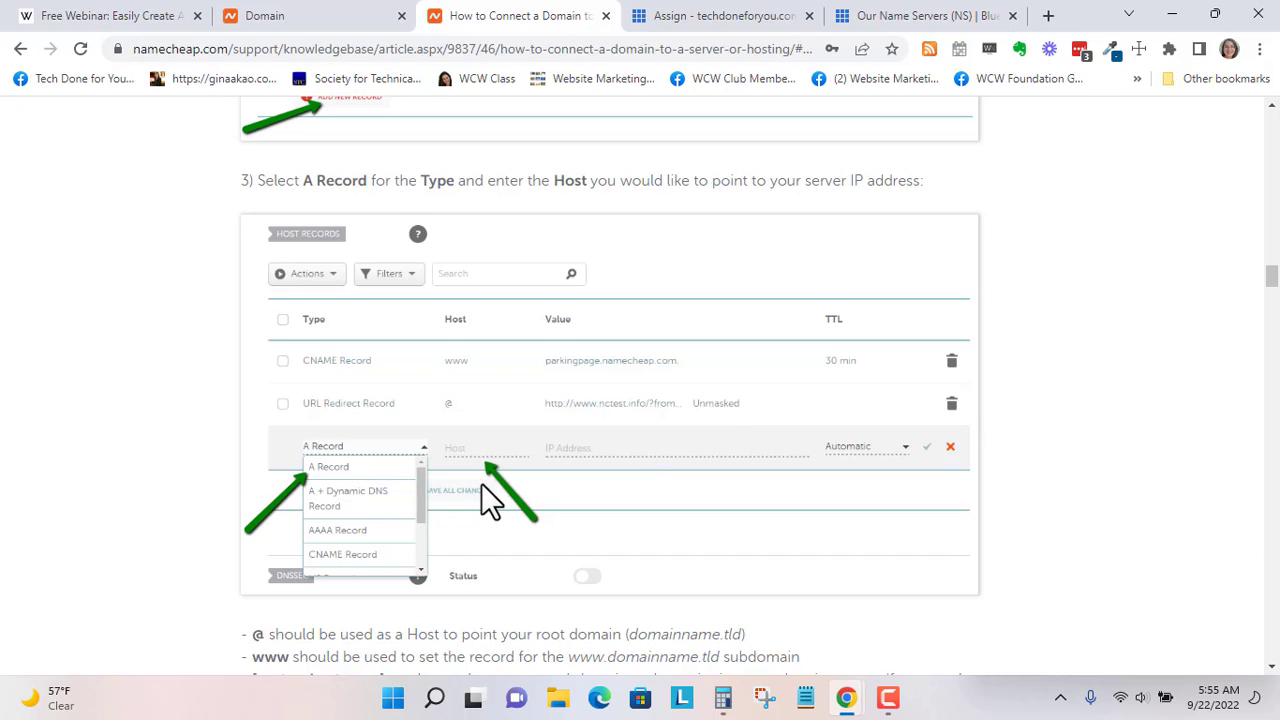
pyautogui.scroll(-3)
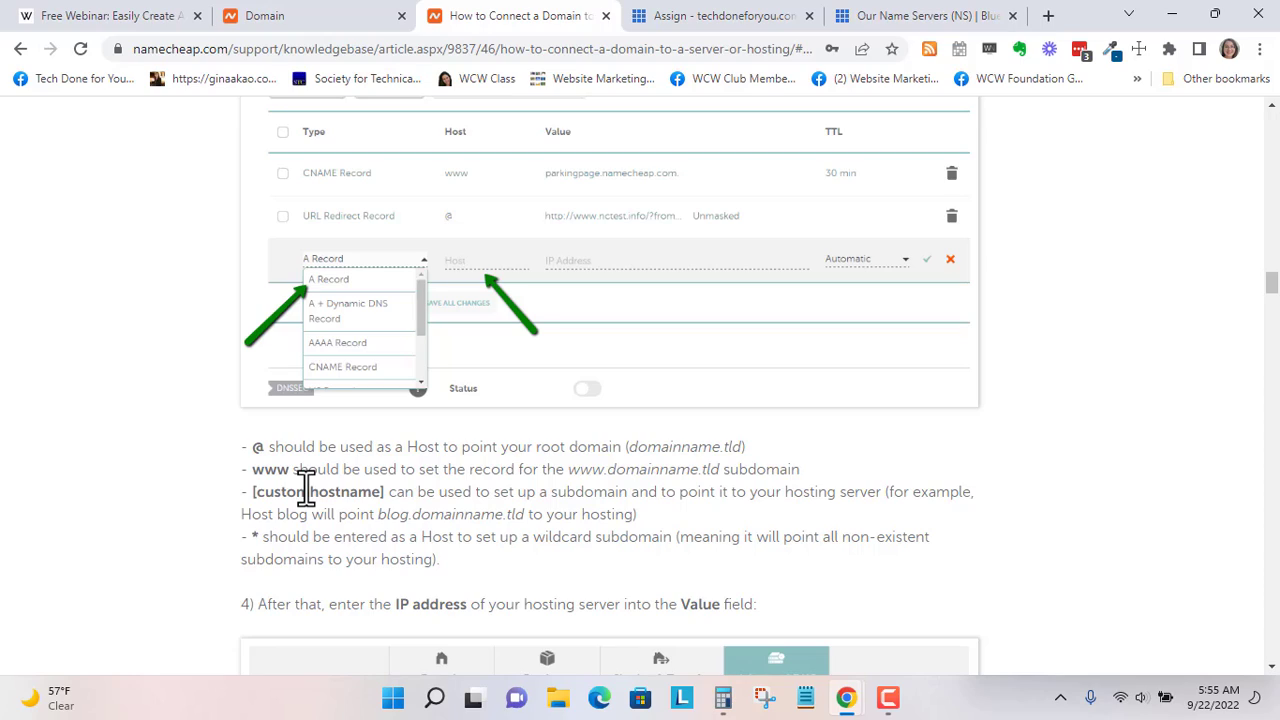
pyautogui.moveTo(279, 447)
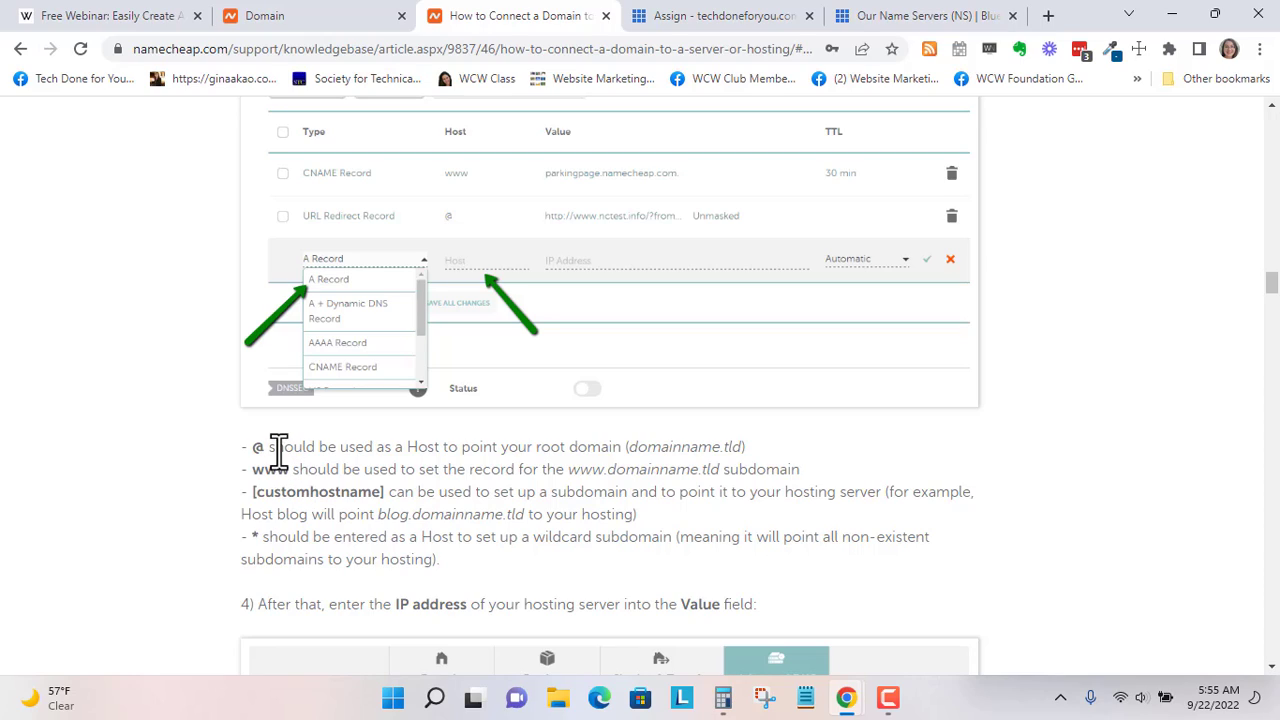
pyautogui.moveTo(210, 468)
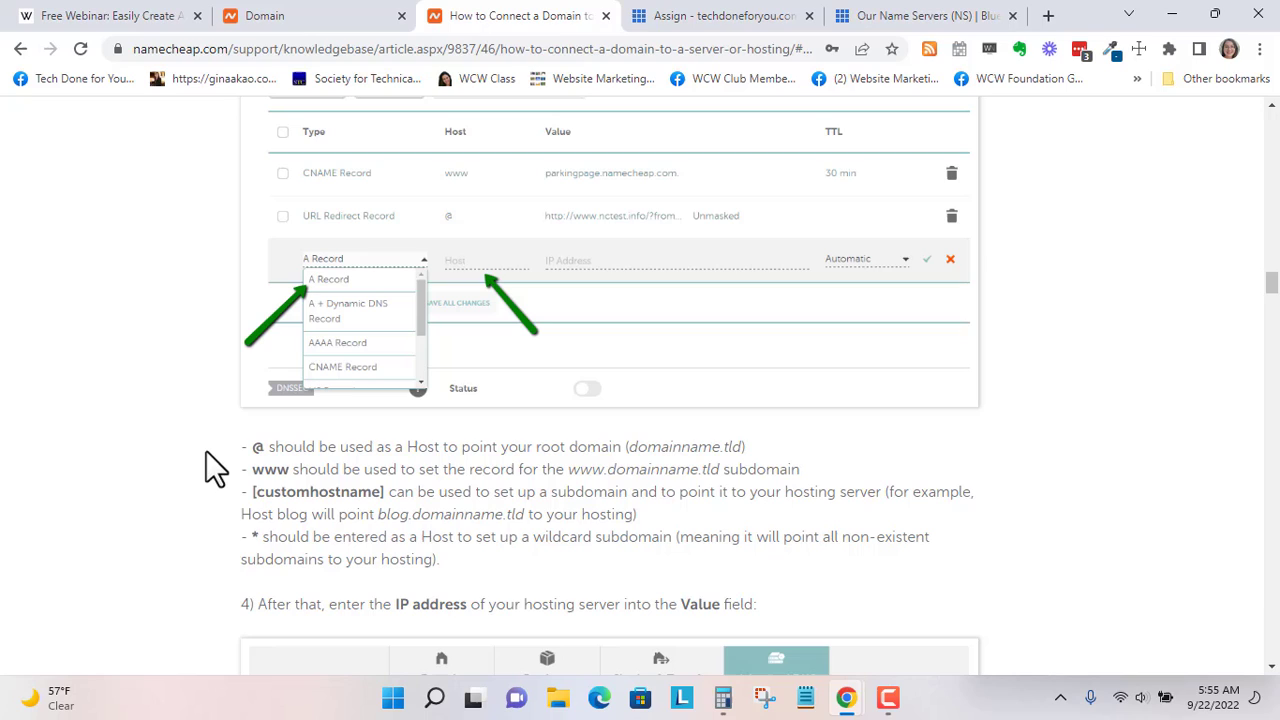
pyautogui.moveTo(210, 483)
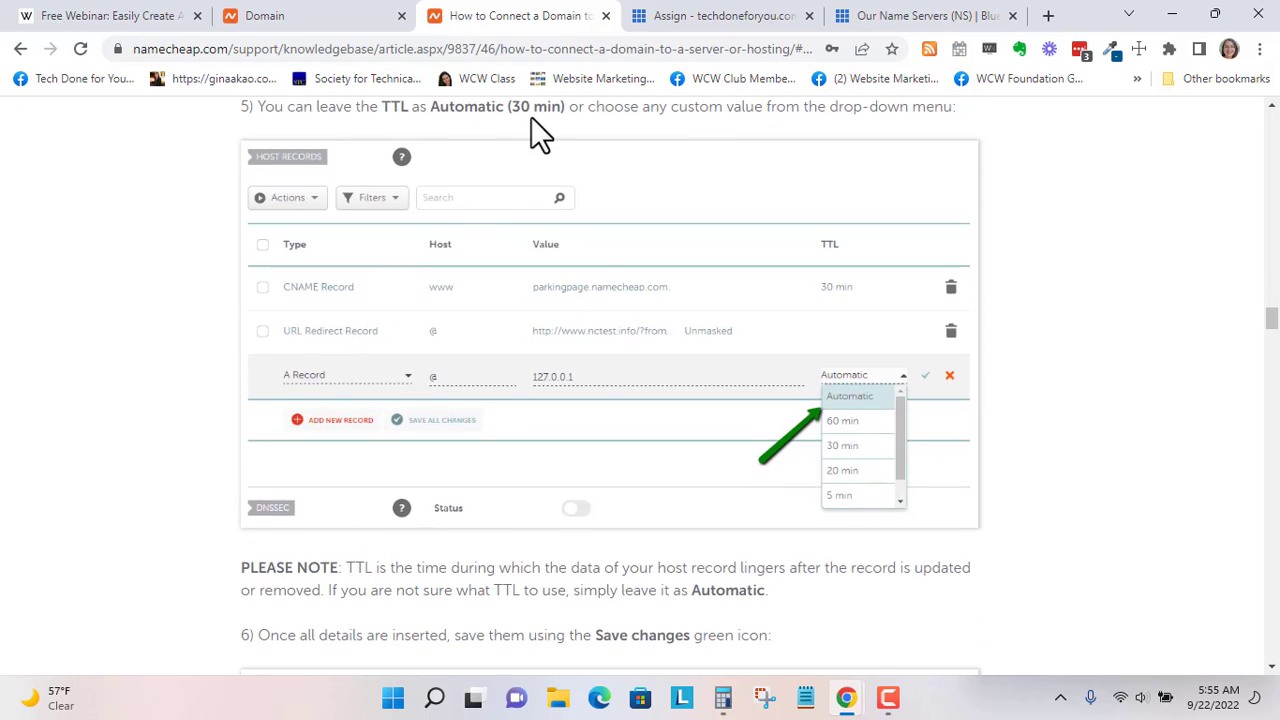
pyautogui.moveTo(680, 360)
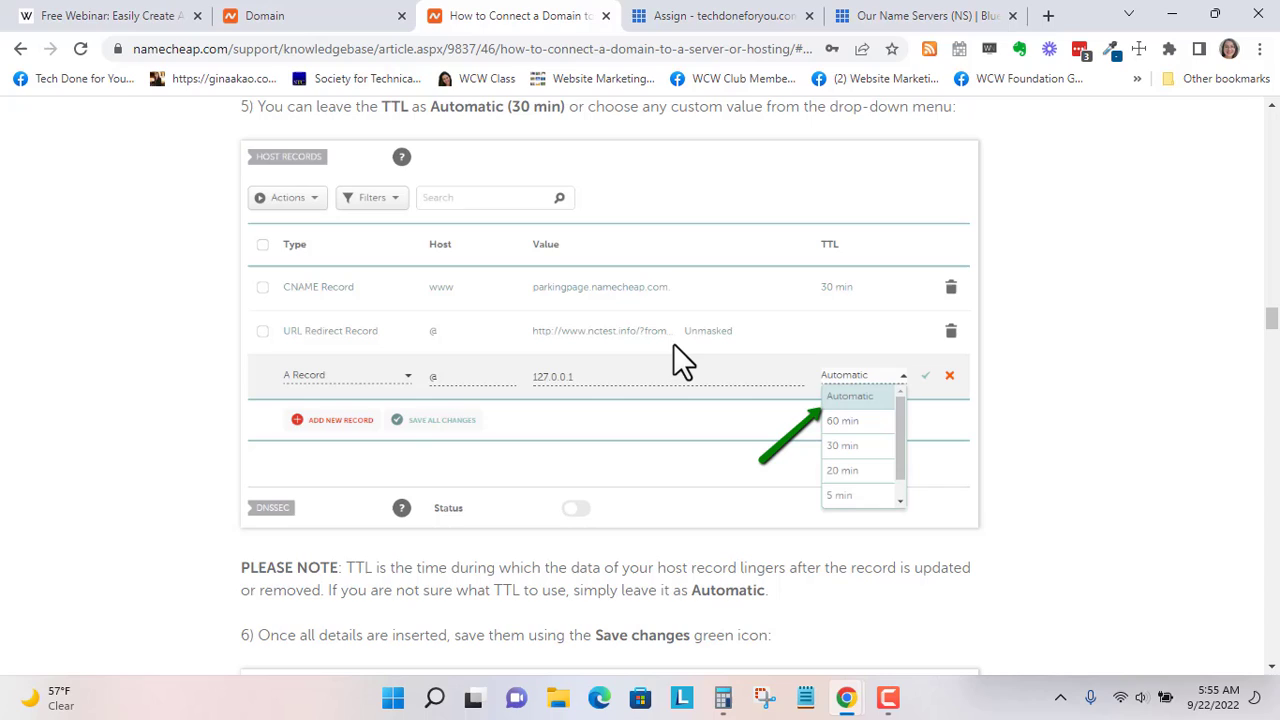
pyautogui.moveTo(355, 405)
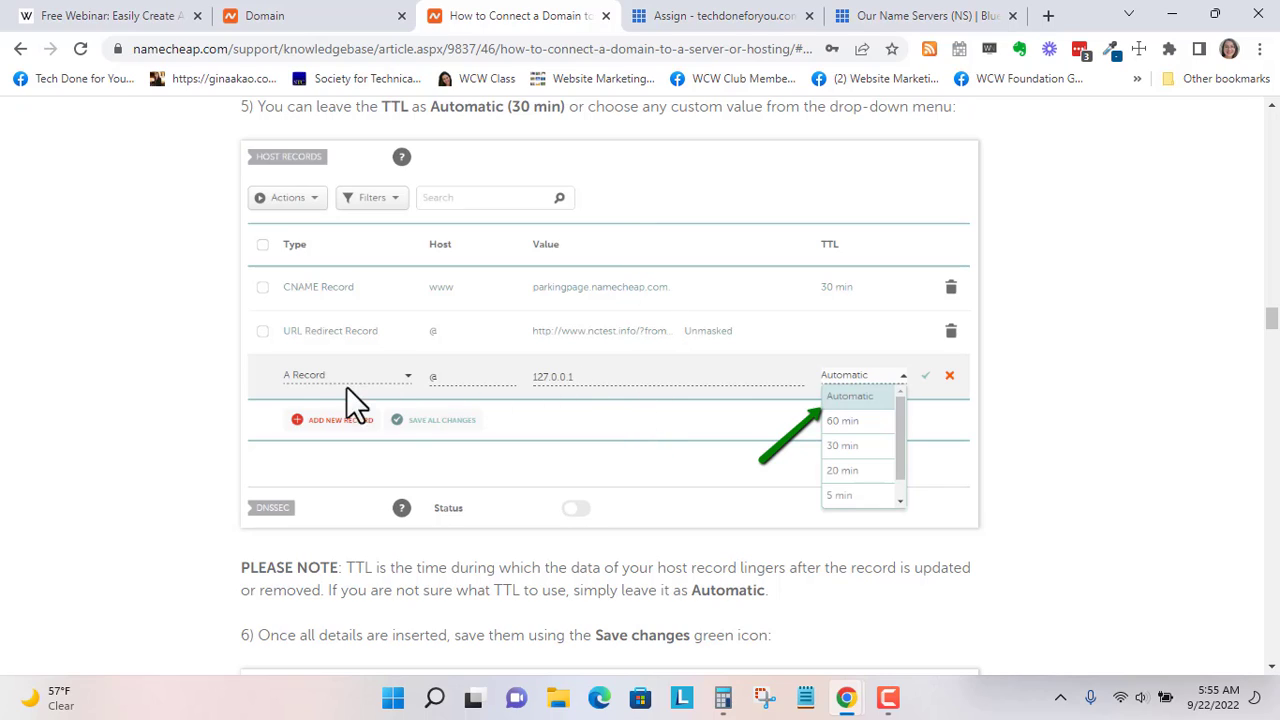
pyautogui.moveTo(588, 390)
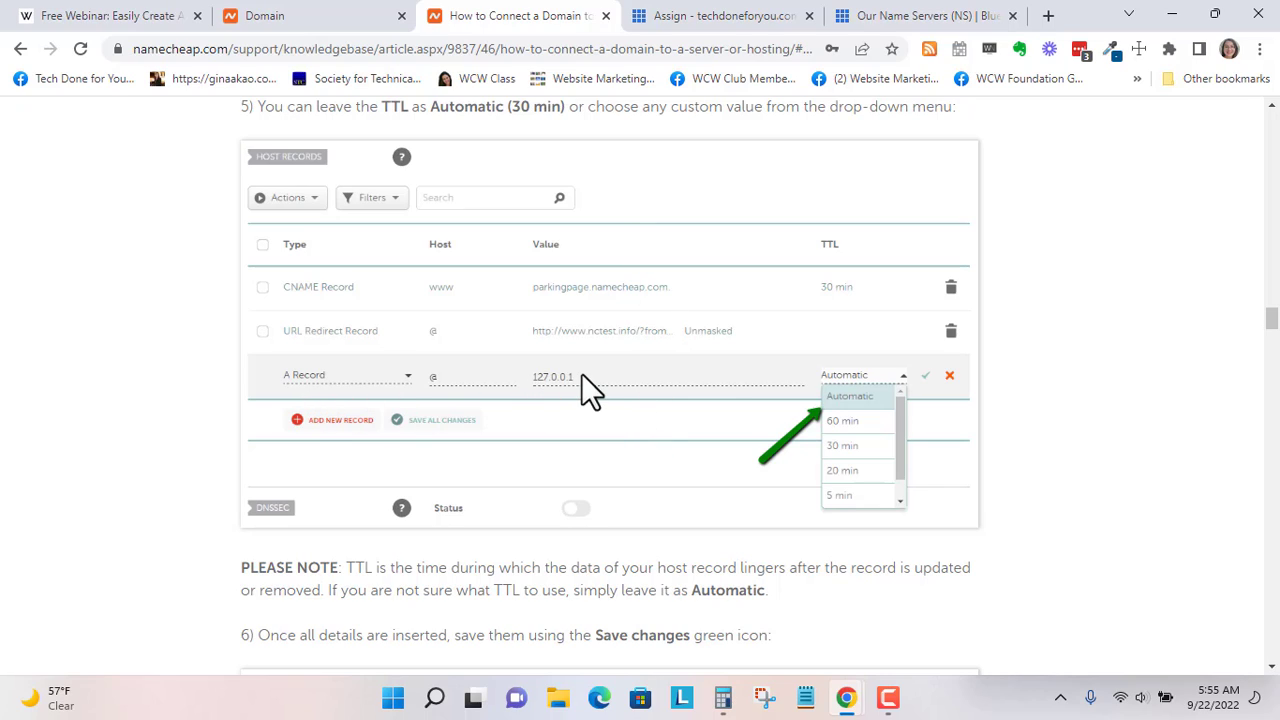
pyautogui.scroll(-3)
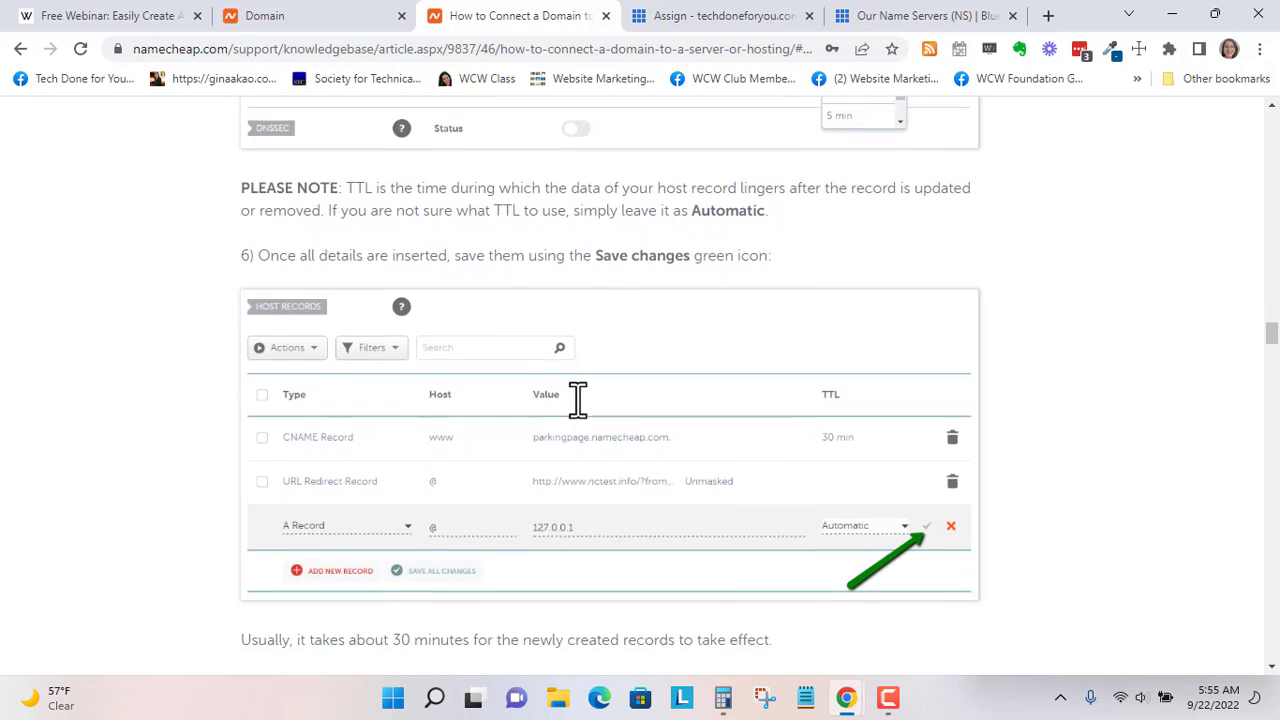
pyautogui.scroll(-3)
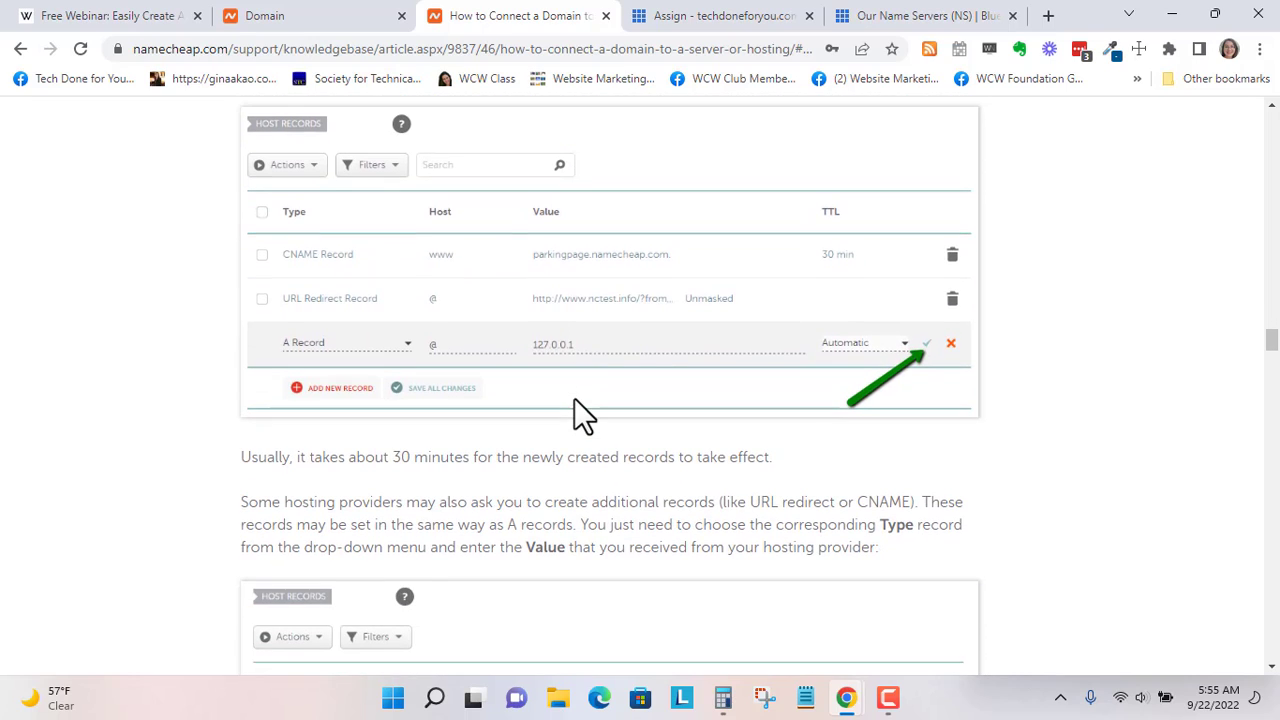
pyautogui.scroll(-3)
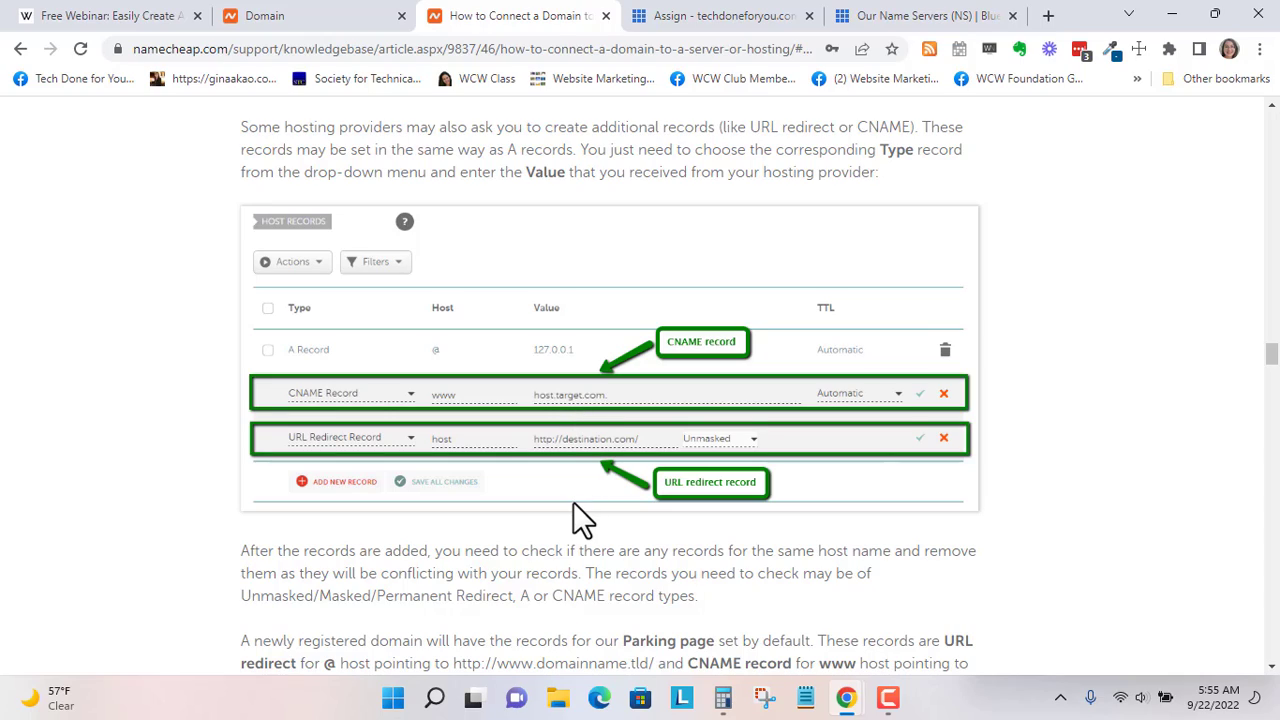
# Step: Switch to the Free Webinar tab and scroll to the September 22 and 24 sessions
pyautogui.click(100, 15)
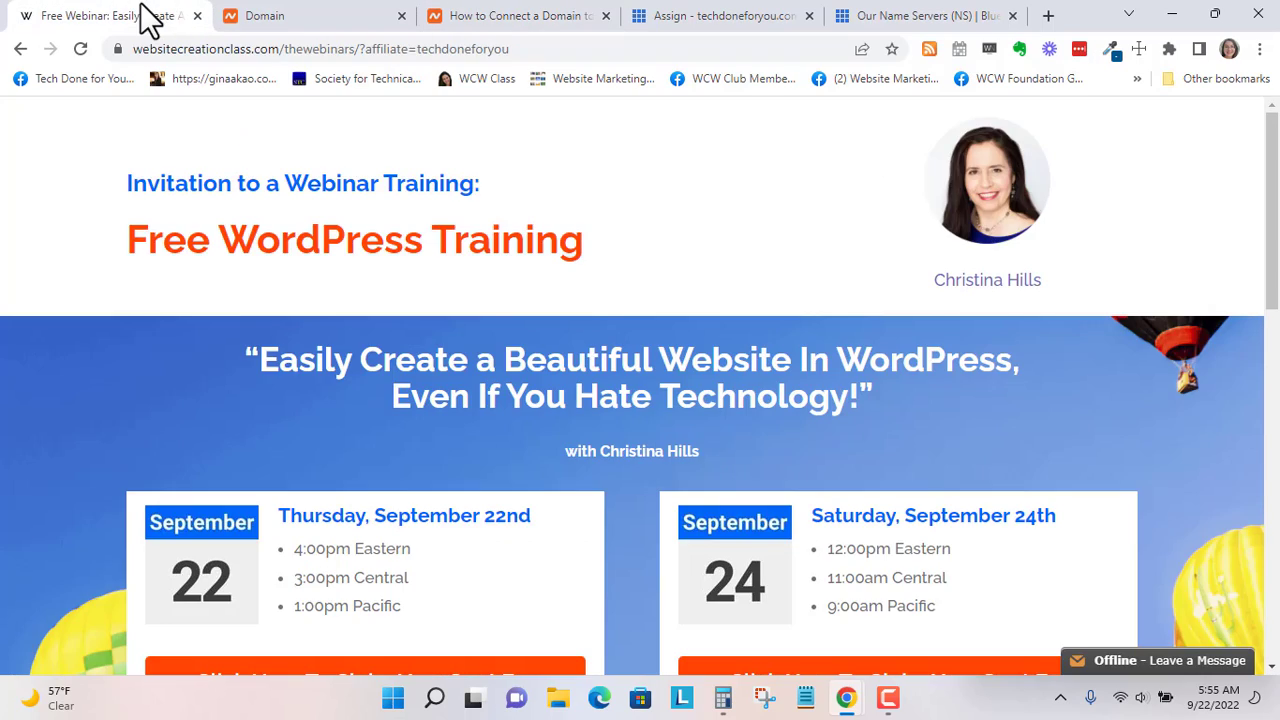
pyautogui.moveTo(850, 266)
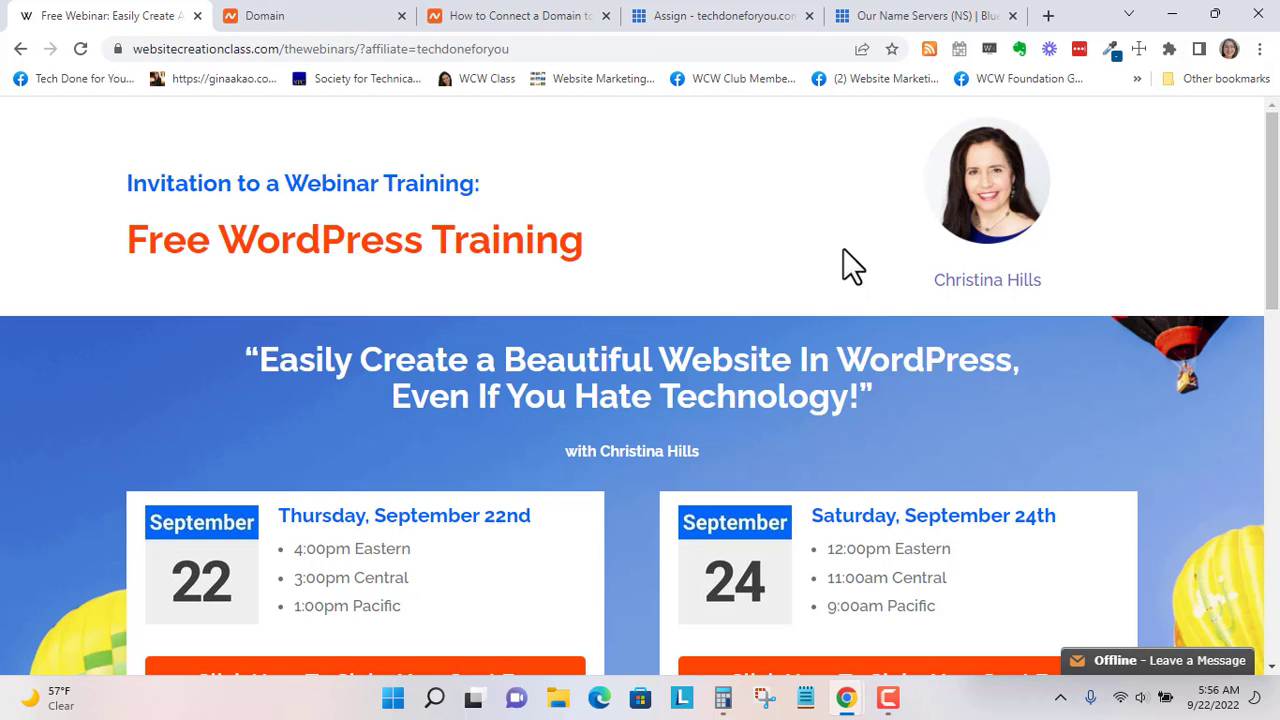
pyautogui.scroll(-3)
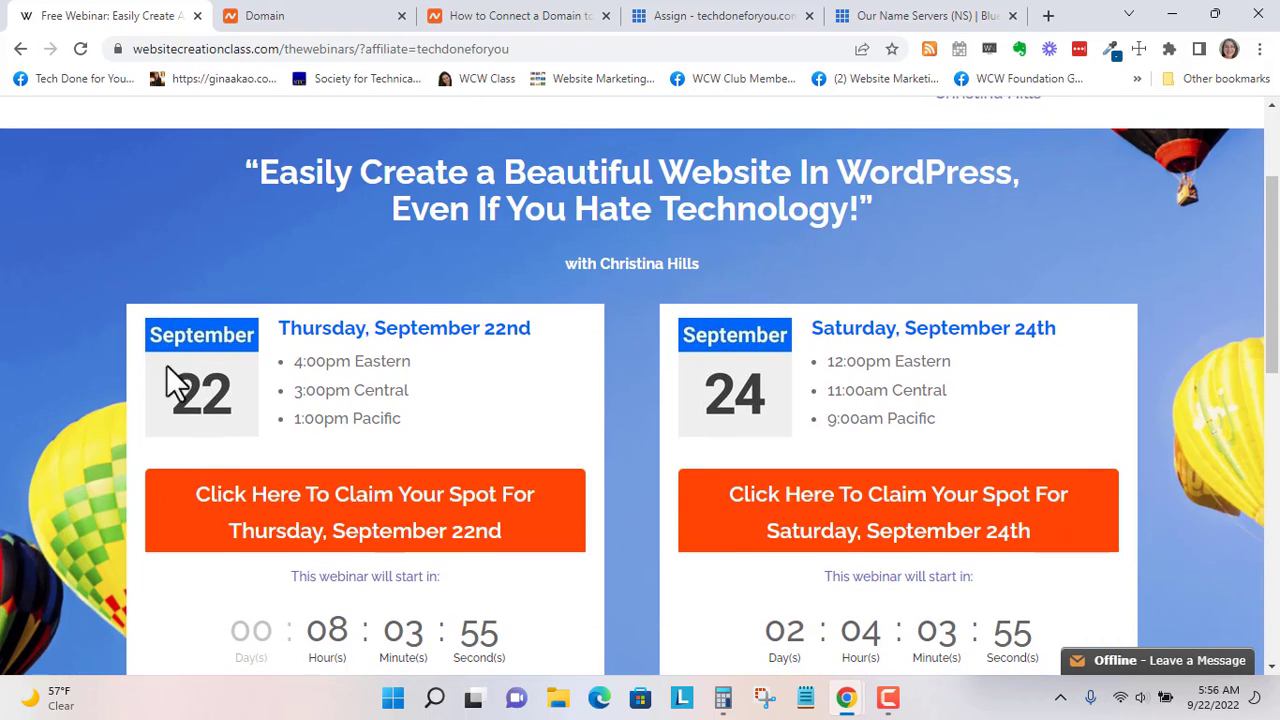
pyautogui.moveTo(765, 443)
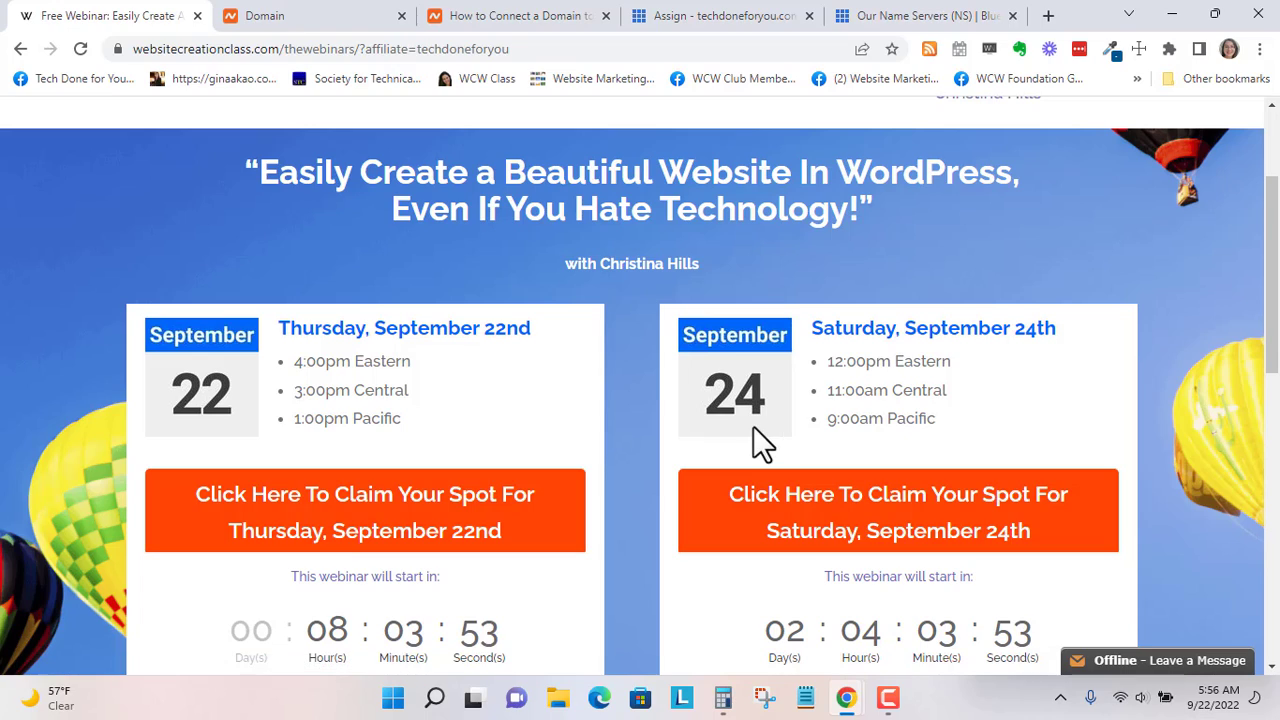
pyautogui.moveTo(640, 530)
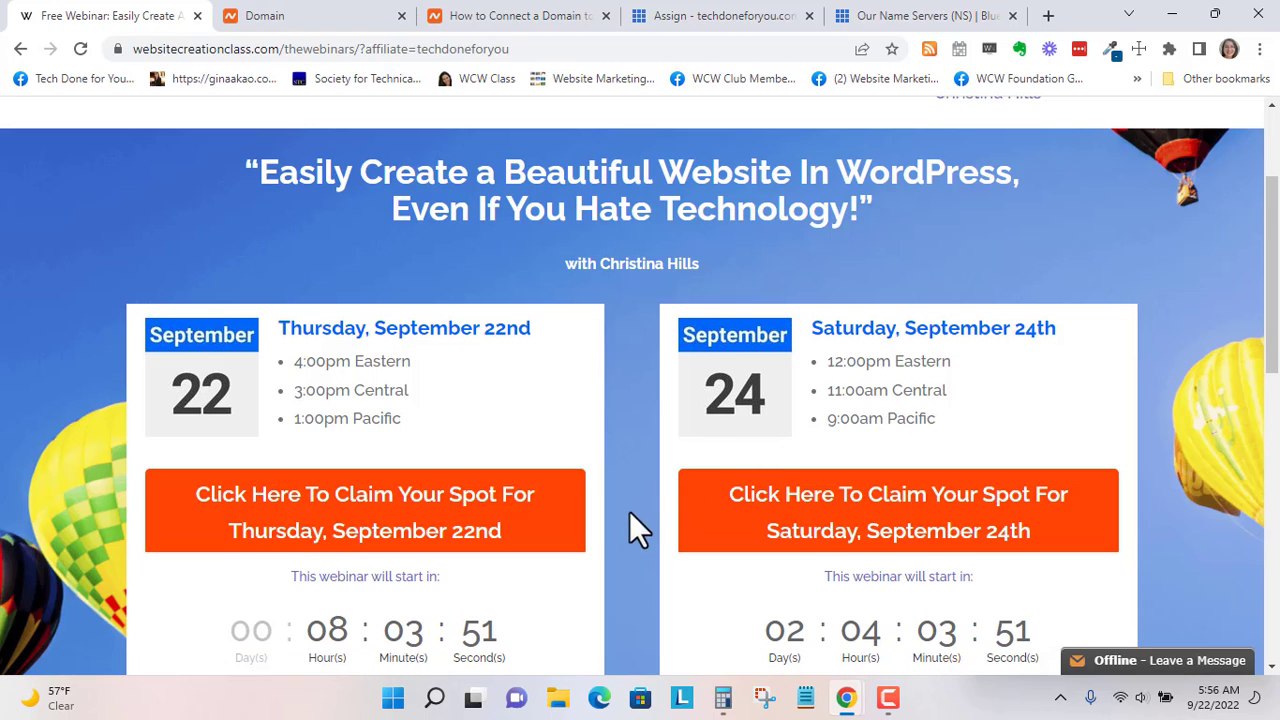
pyautogui.scroll(-3)
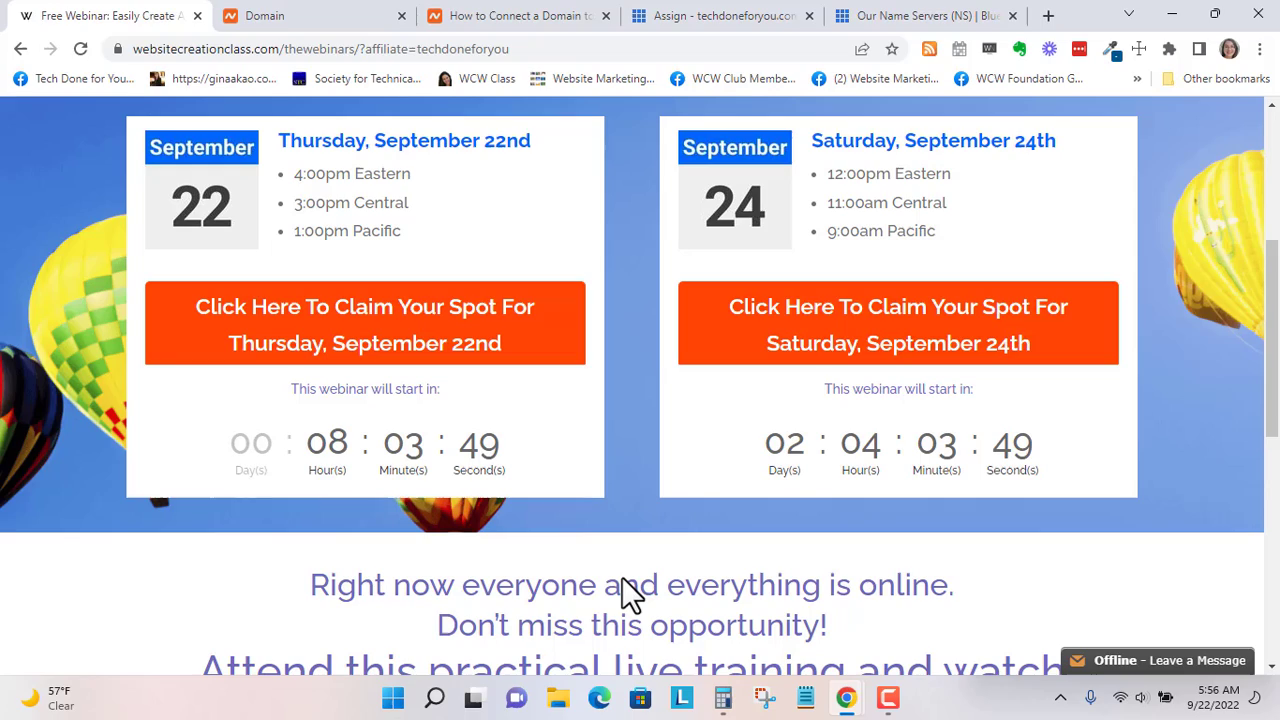